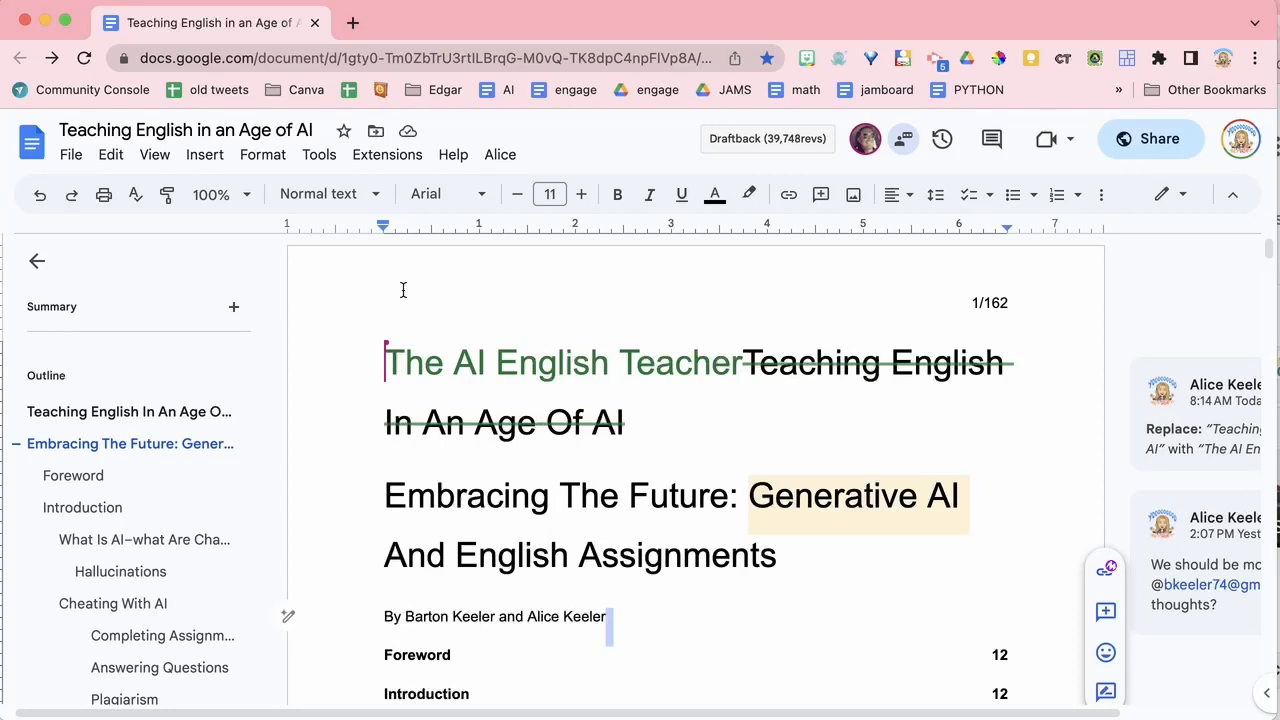
Step: Launch the Doc to Slides add-on from the Extensions menu beside the book manuscript
{"action": "left_click", "coordinate": [388, 154]}
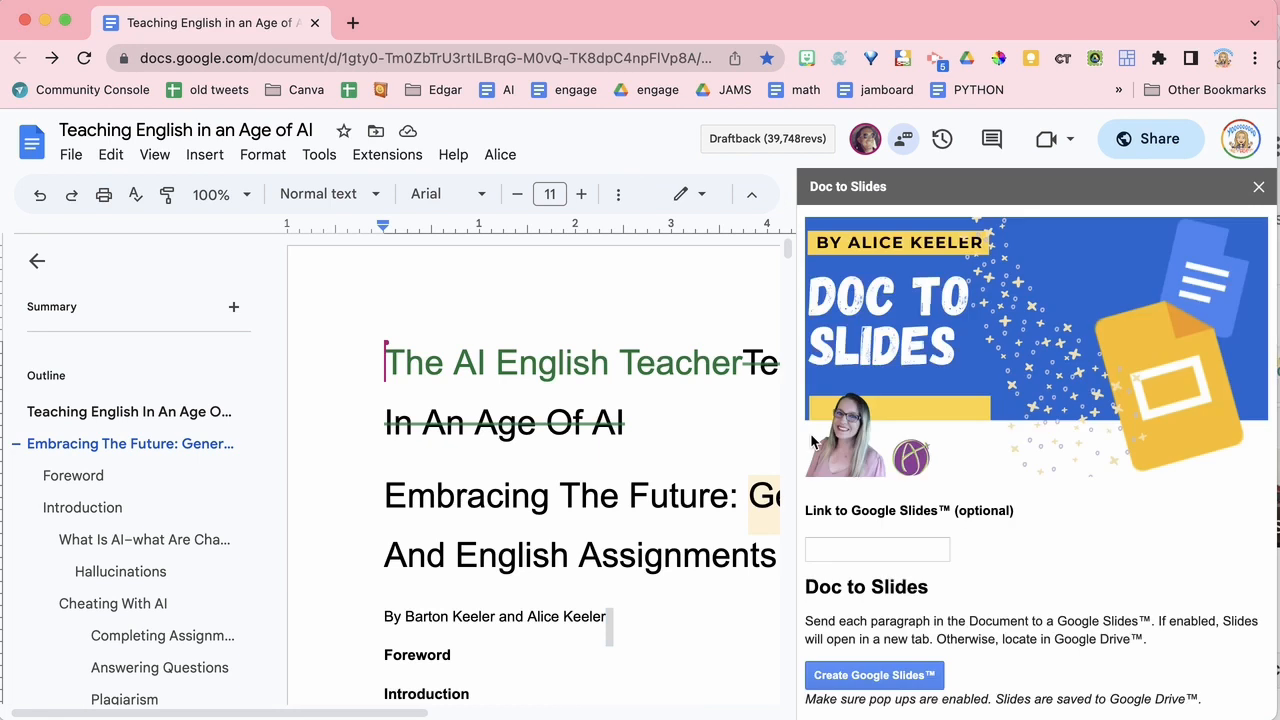
{"action": "mouse_move", "coordinate": [890, 476]}
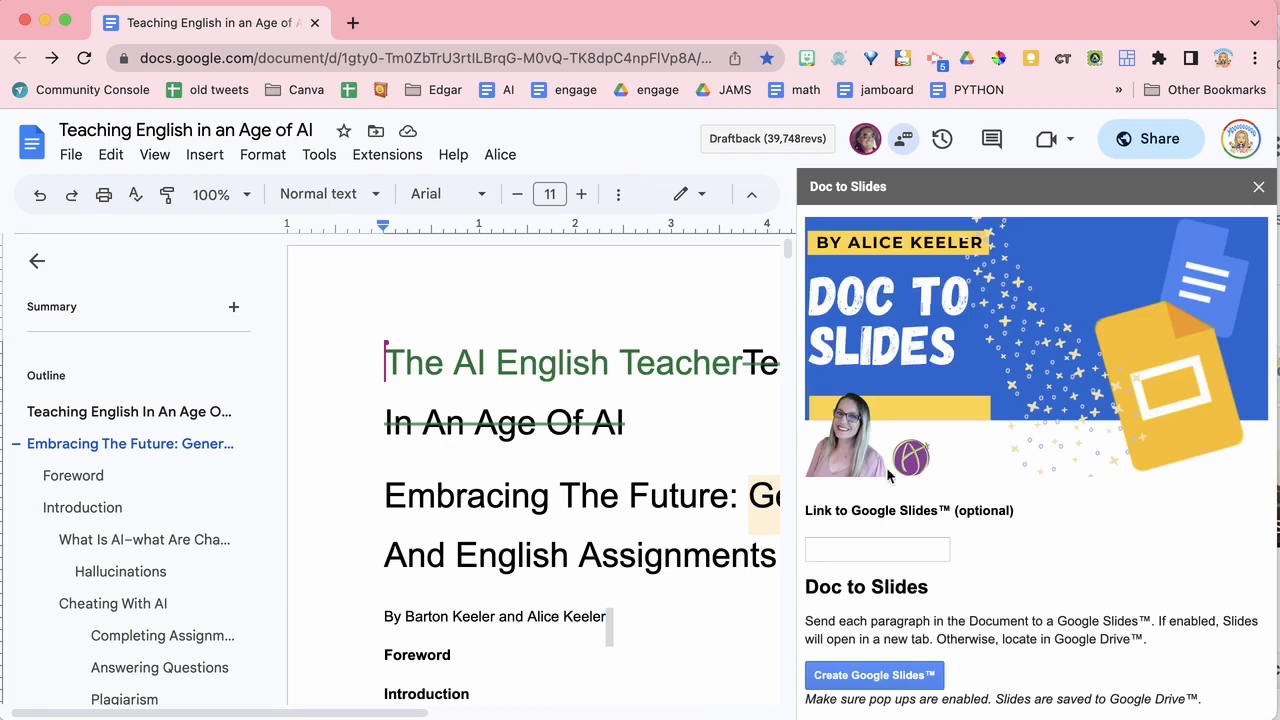
Step: Create a Google Slides deck from the manuscript's paragraphs, leaving the existing-slides link empty
{"action": "left_click", "coordinate": [876, 548]}
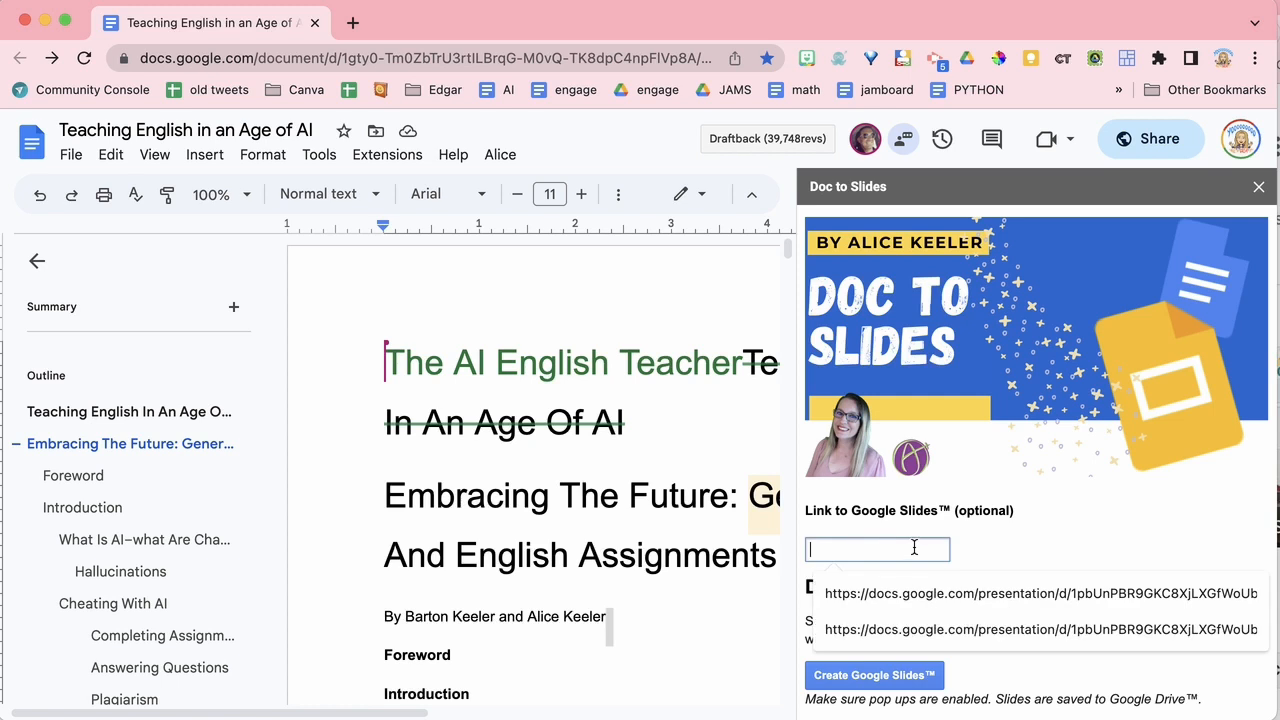
{"action": "scroll", "scroll_direction": "down", "scroll_amount": 3}
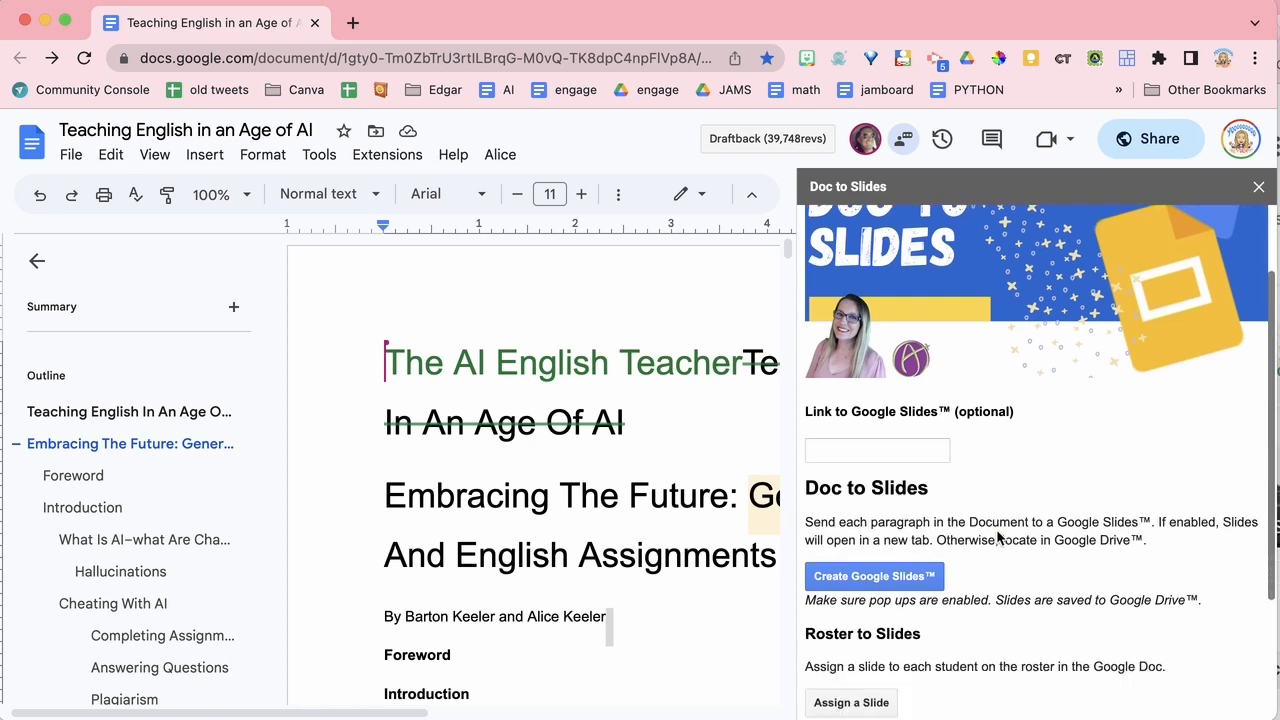
{"action": "scroll", "scroll_direction": "down", "scroll_amount": 3}
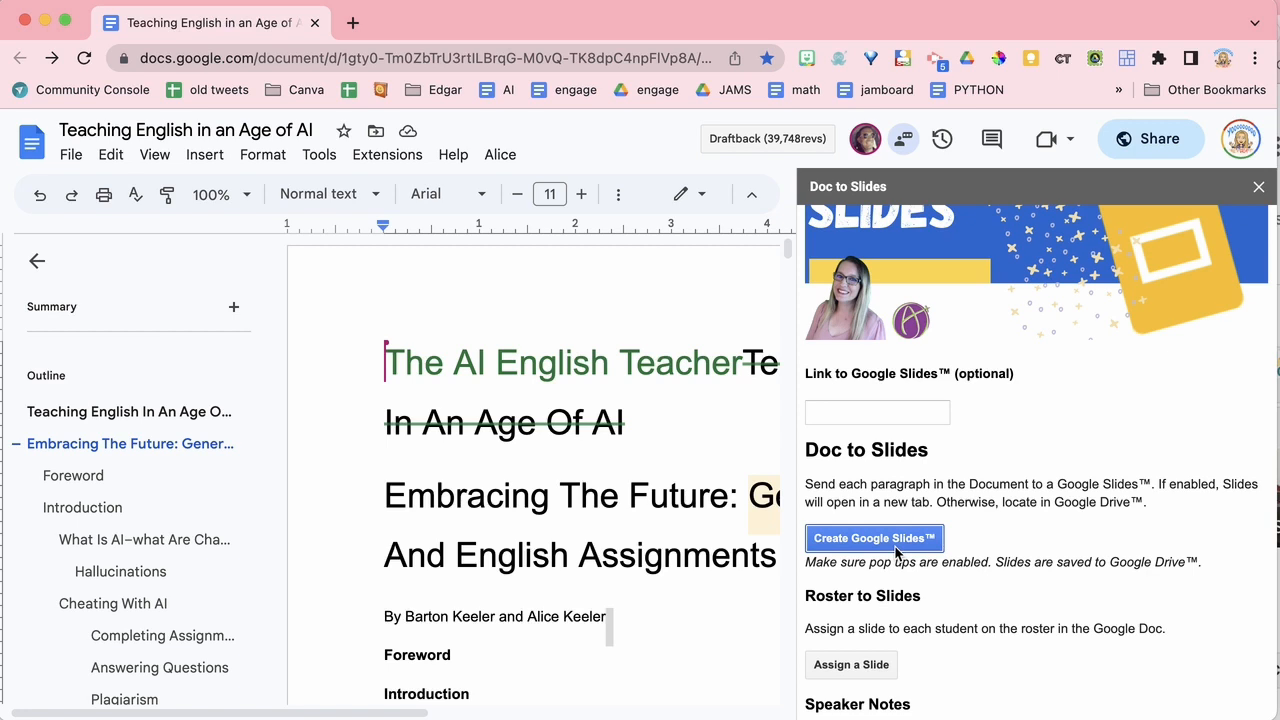
{"action": "left_click", "coordinate": [874, 538]}
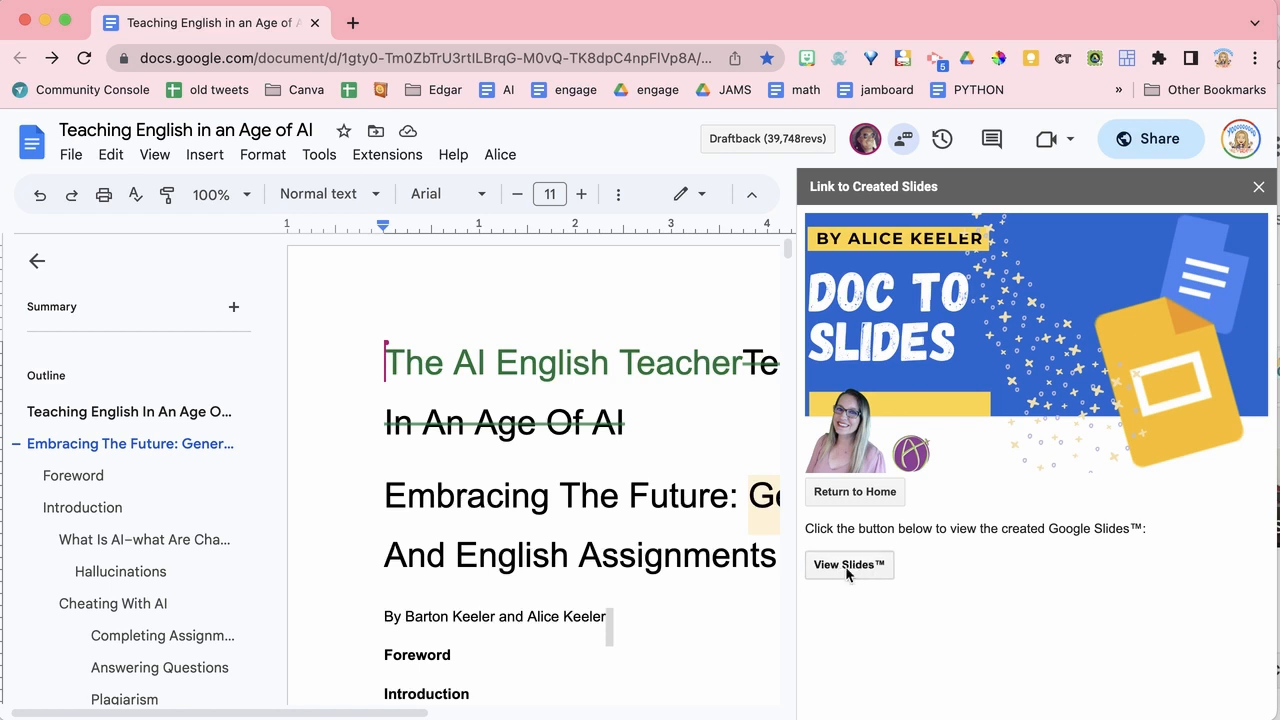
Step: View the generated deck with one slide per paragraph and close the add-on panel in Docs
{"action": "left_click", "coordinate": [848, 564]}
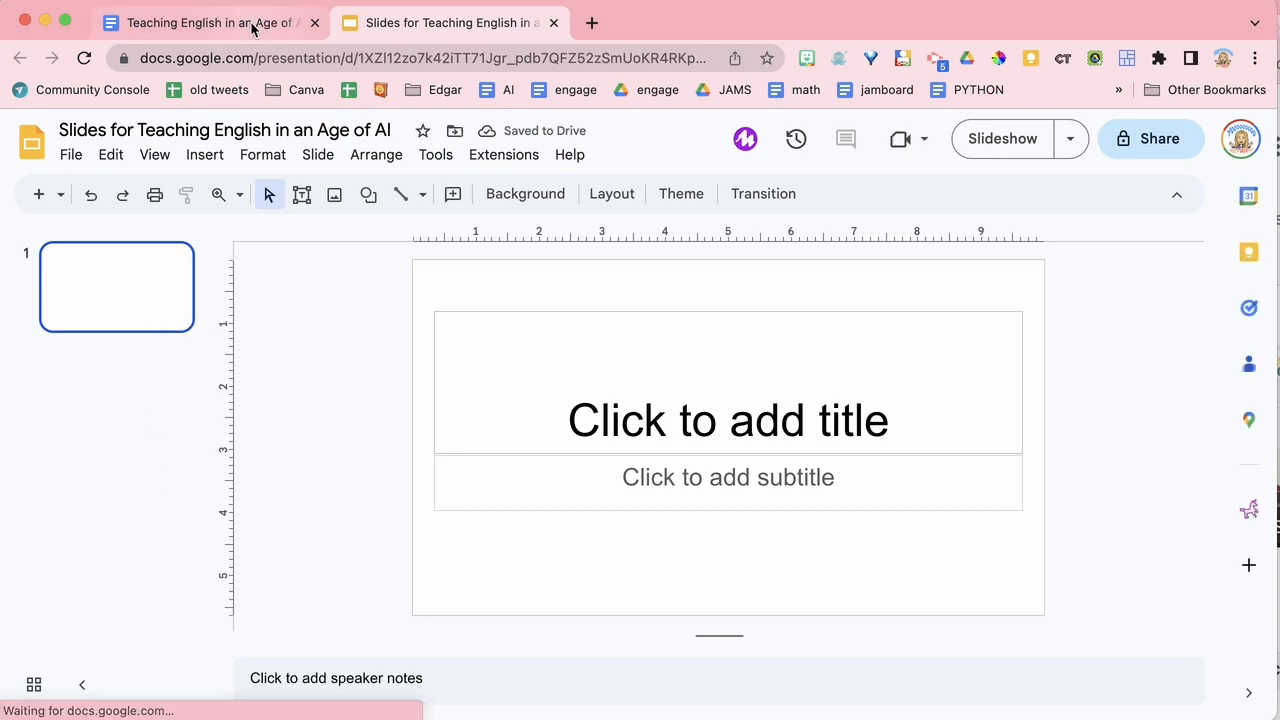
{"action": "left_click", "coordinate": [208, 22]}
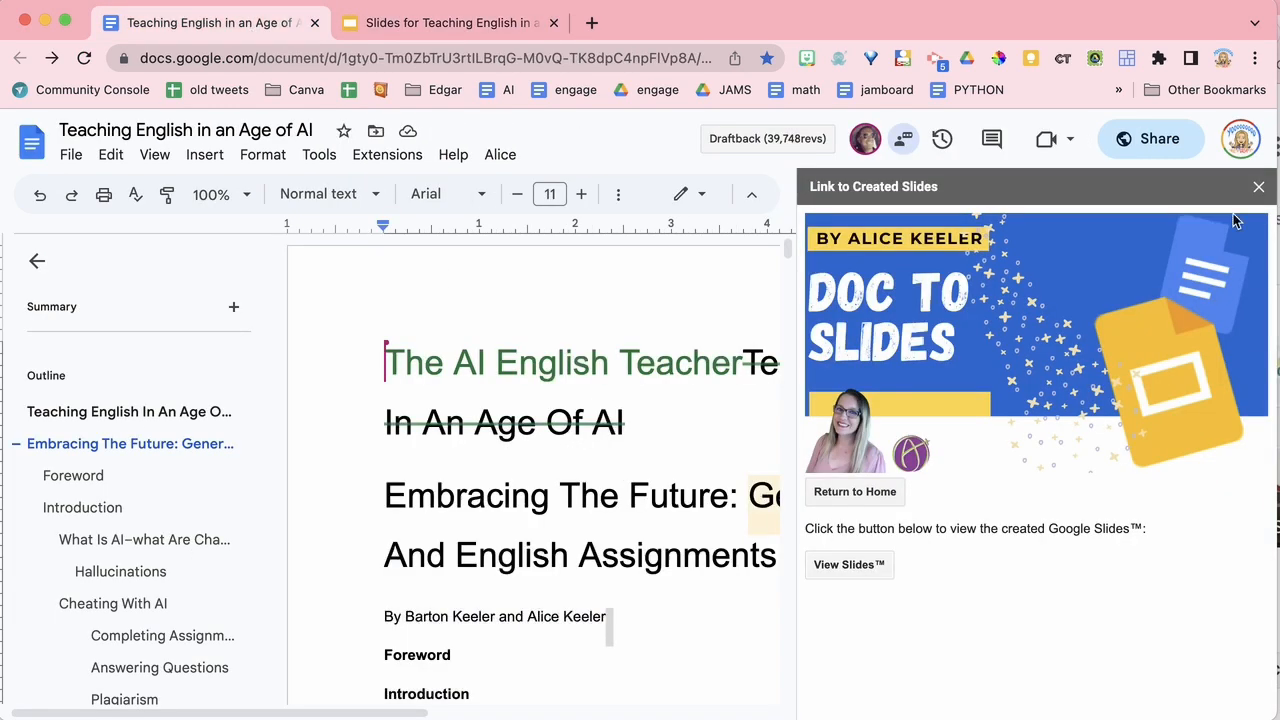
{"action": "left_click", "coordinate": [1258, 188]}
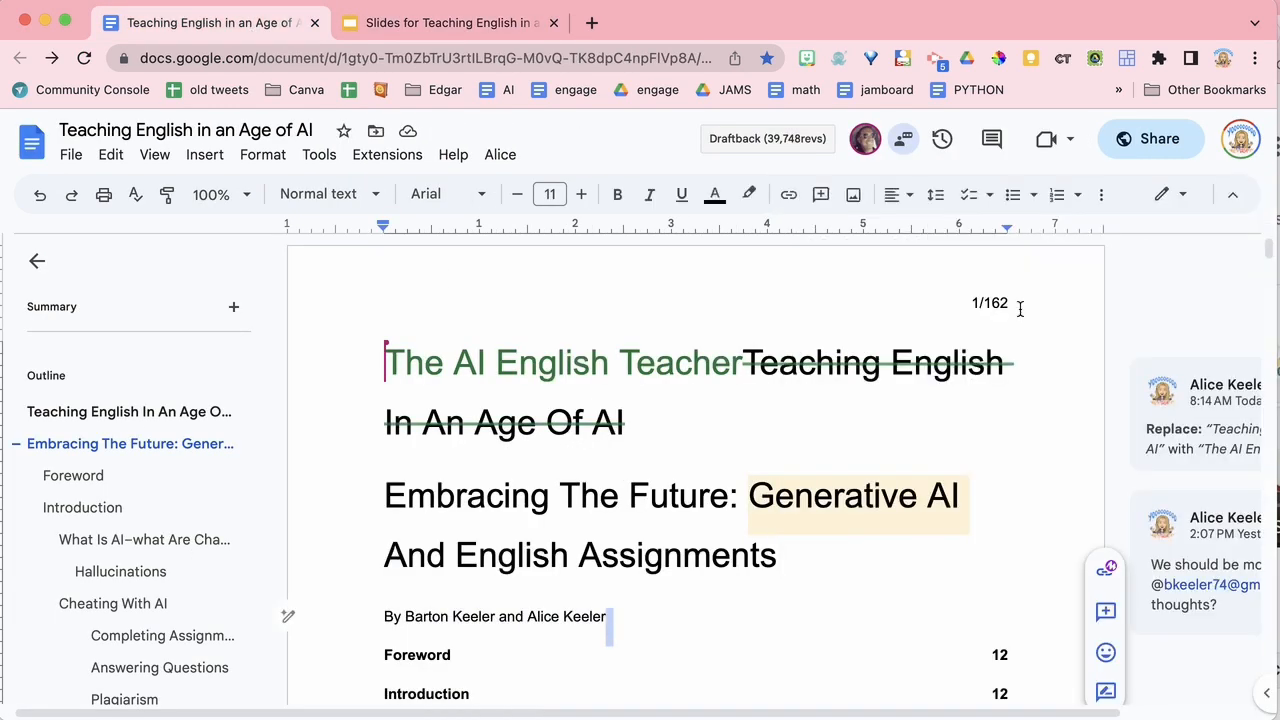
{"action": "left_click", "coordinate": [448, 22]}
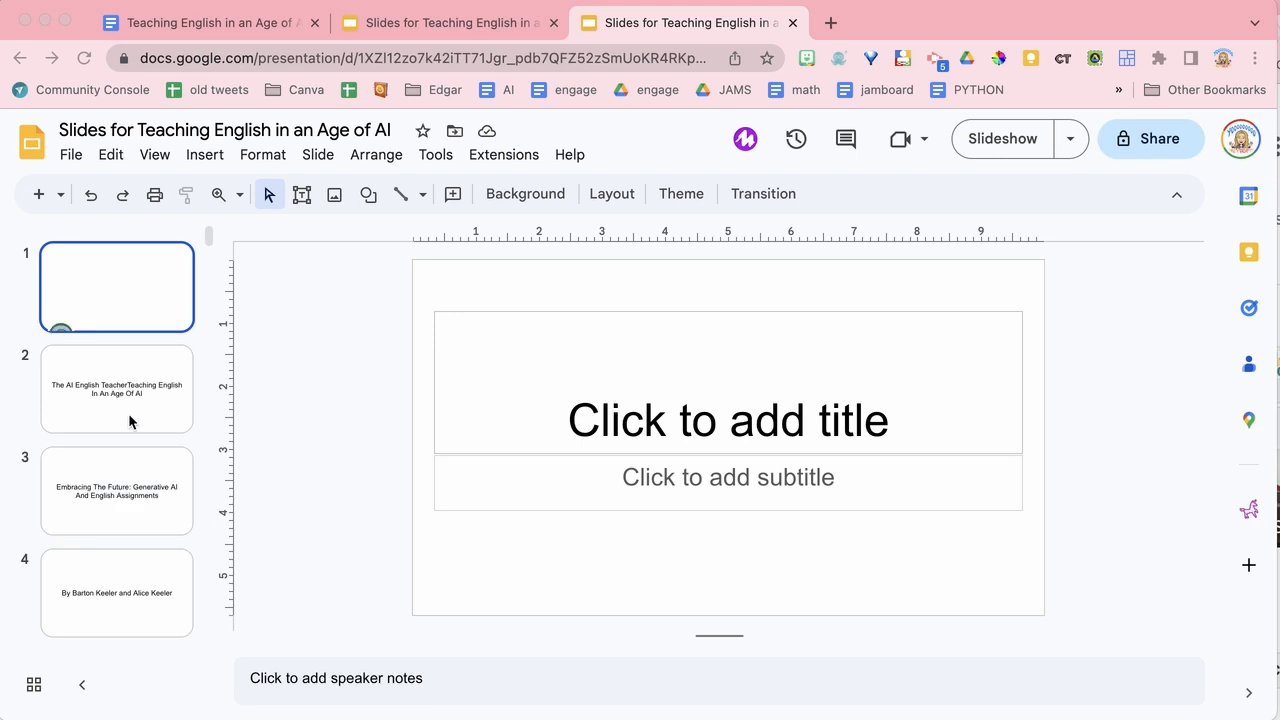
{"action": "scroll", "scroll_direction": "down", "scroll_amount": 3}
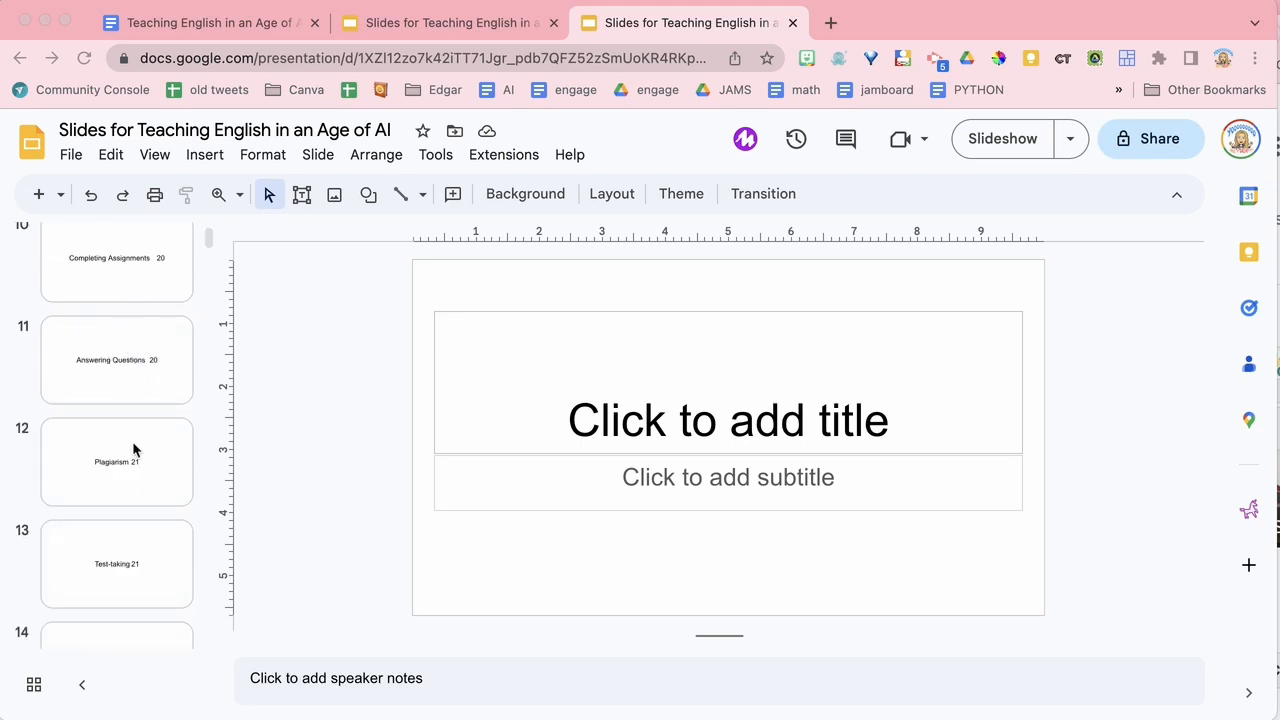
{"action": "scroll", "scroll_direction": "down", "scroll_amount": 3}
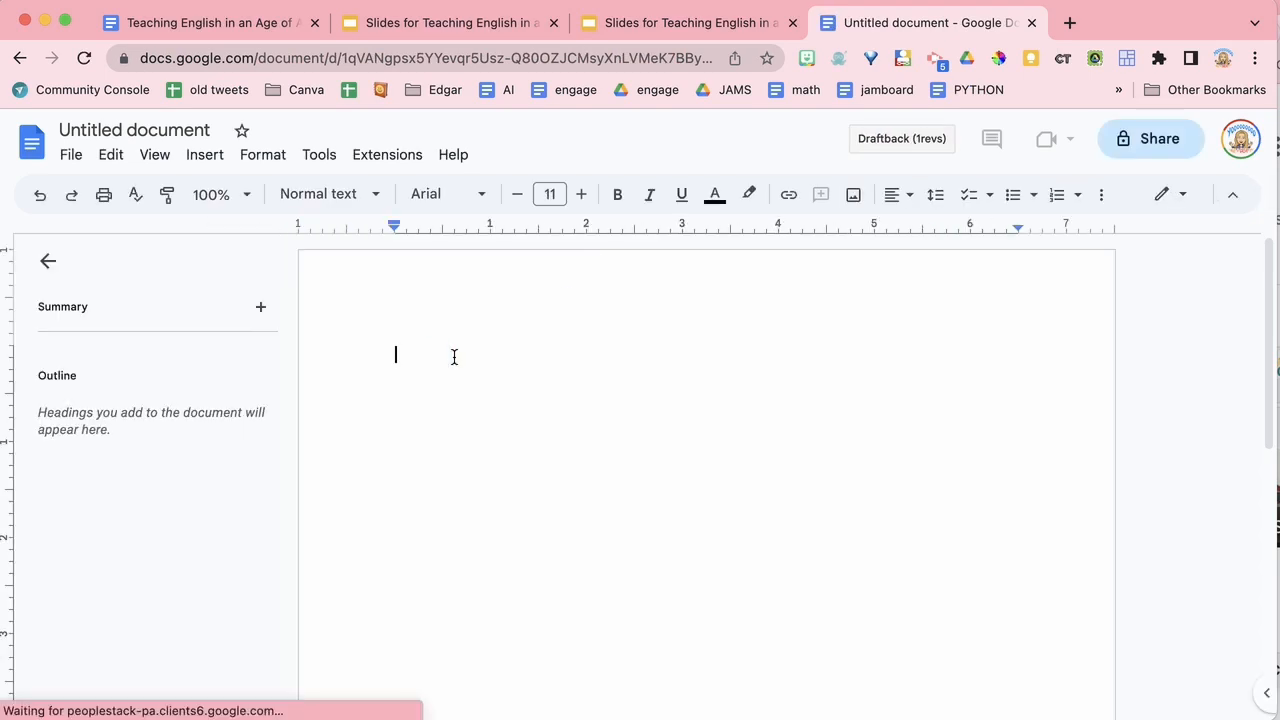
Step: List student names (Alice, Paul, Barton, Jackson, ...) one per line in a new document
{"action": "type", "text": "Alice"}
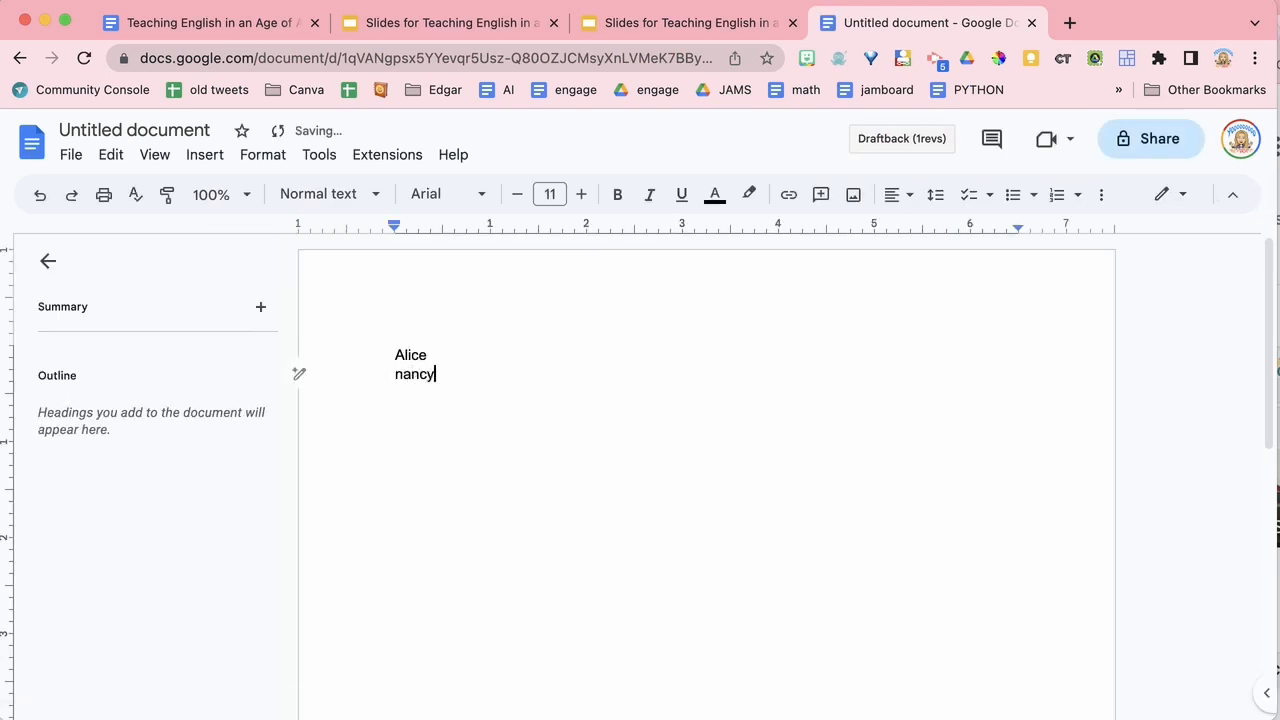
{"action": "type", "text": "Paul"}
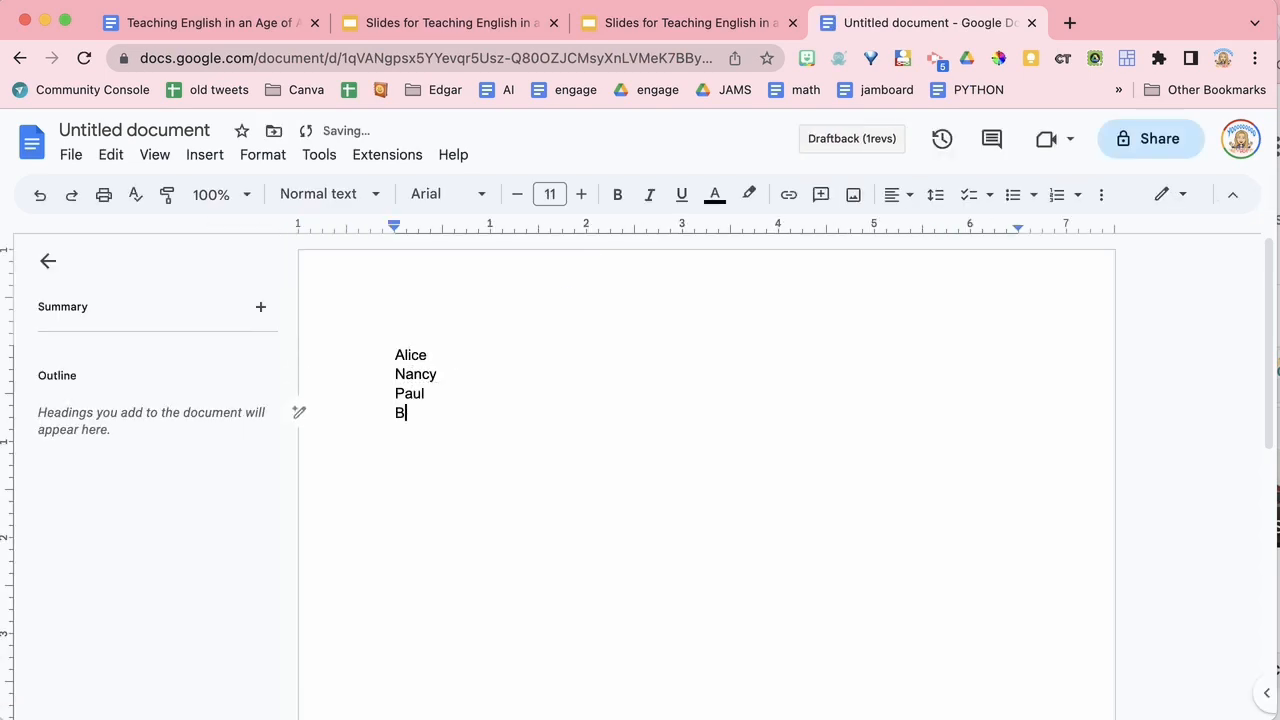
{"action": "type", "text": "Barton"}
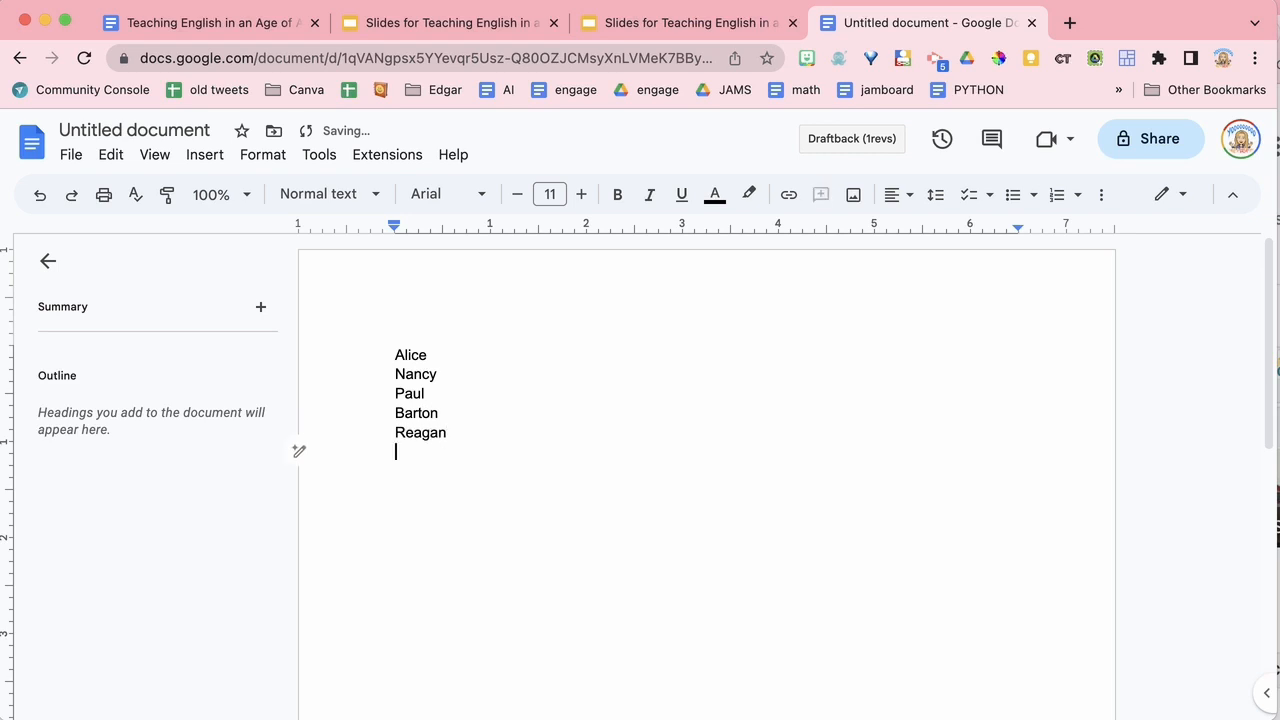
{"action": "type", "text": "Jackson"}
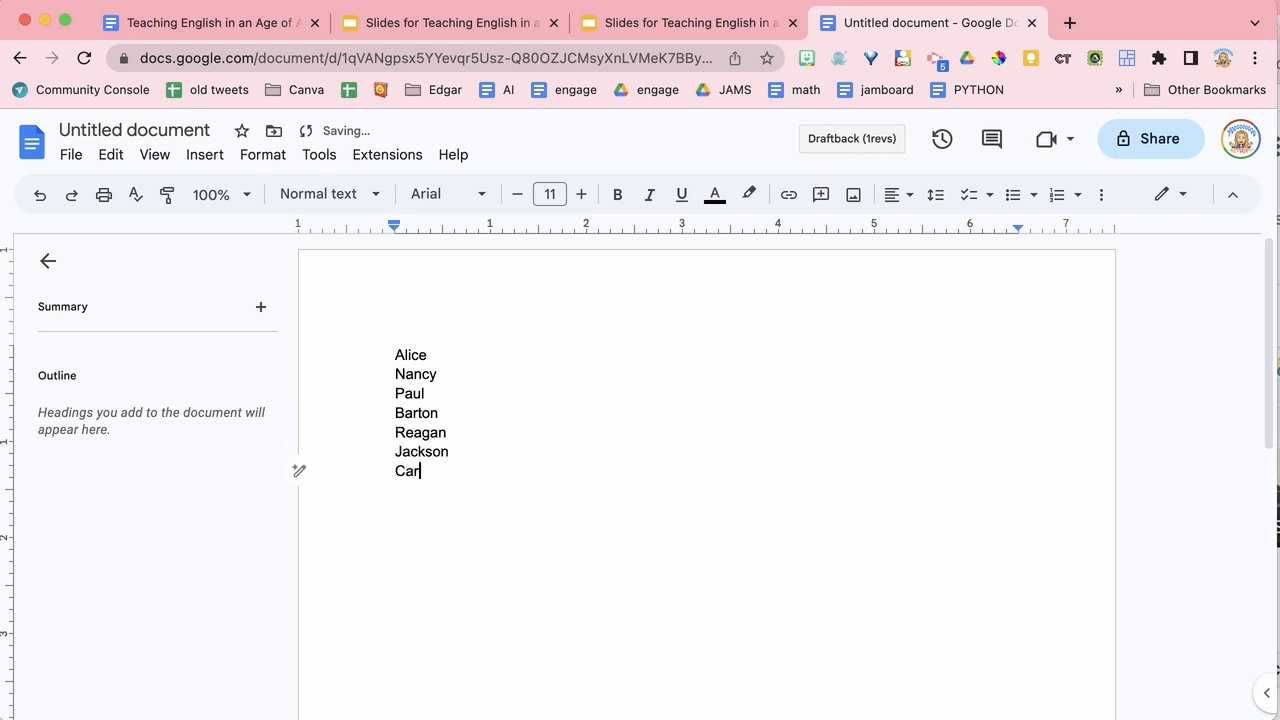
{"action": "type", "text": "rie"}
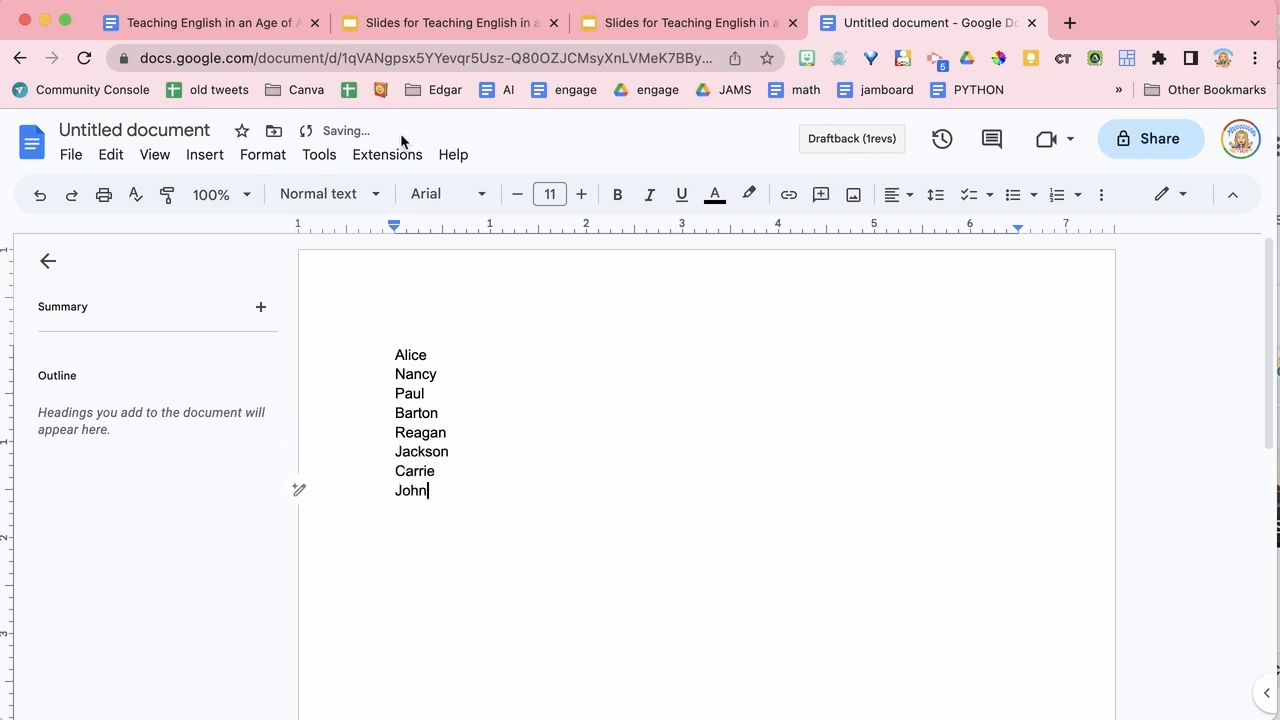
Step: Rename the new document to 'roster'
{"action": "left_click", "coordinate": [134, 130]}
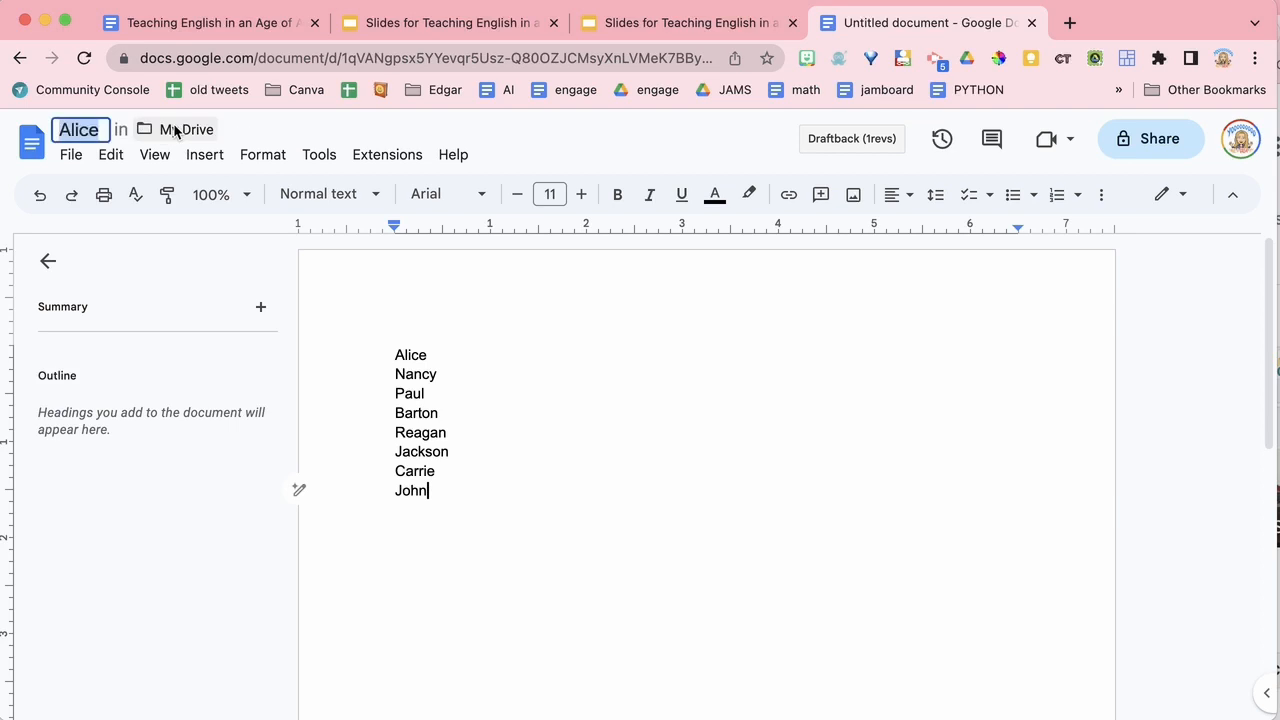
{"action": "type", "text": "roster"}
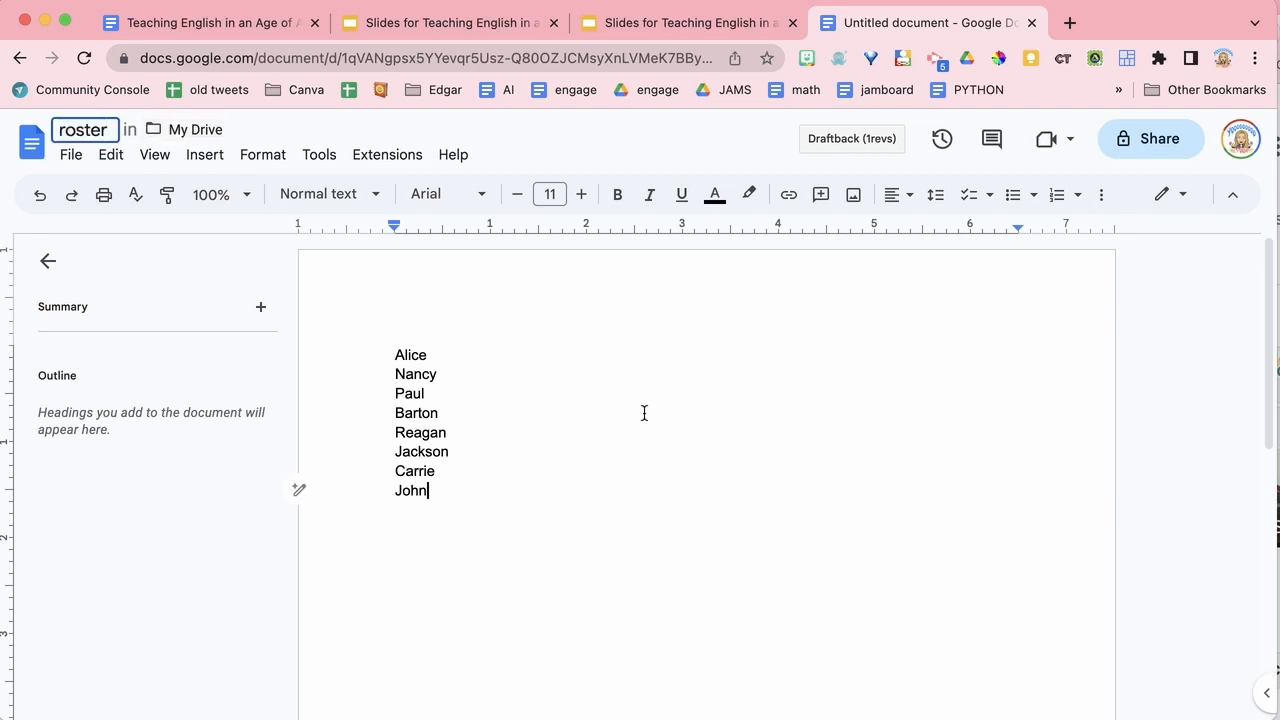
{"action": "left_click", "coordinate": [388, 154]}
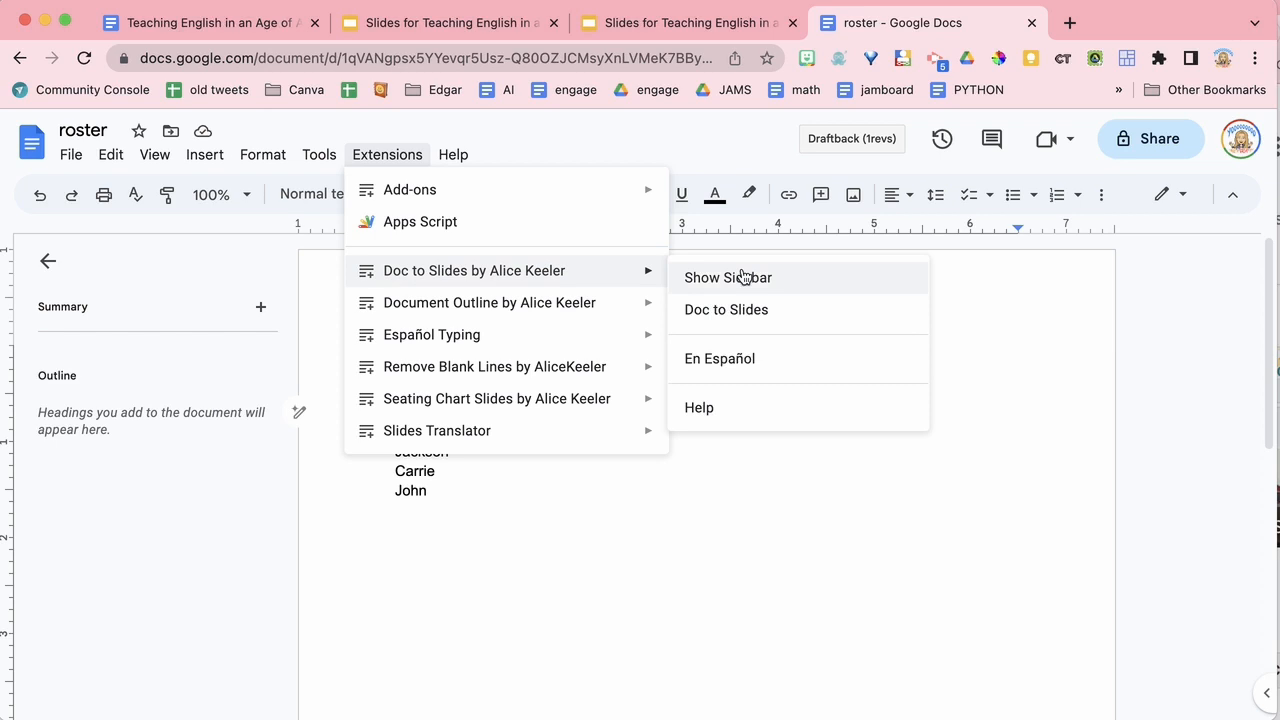
Step: Create a Slides deck with one slide per roster name from the Doc to Slides sidebar
{"action": "left_click", "coordinate": [728, 276]}
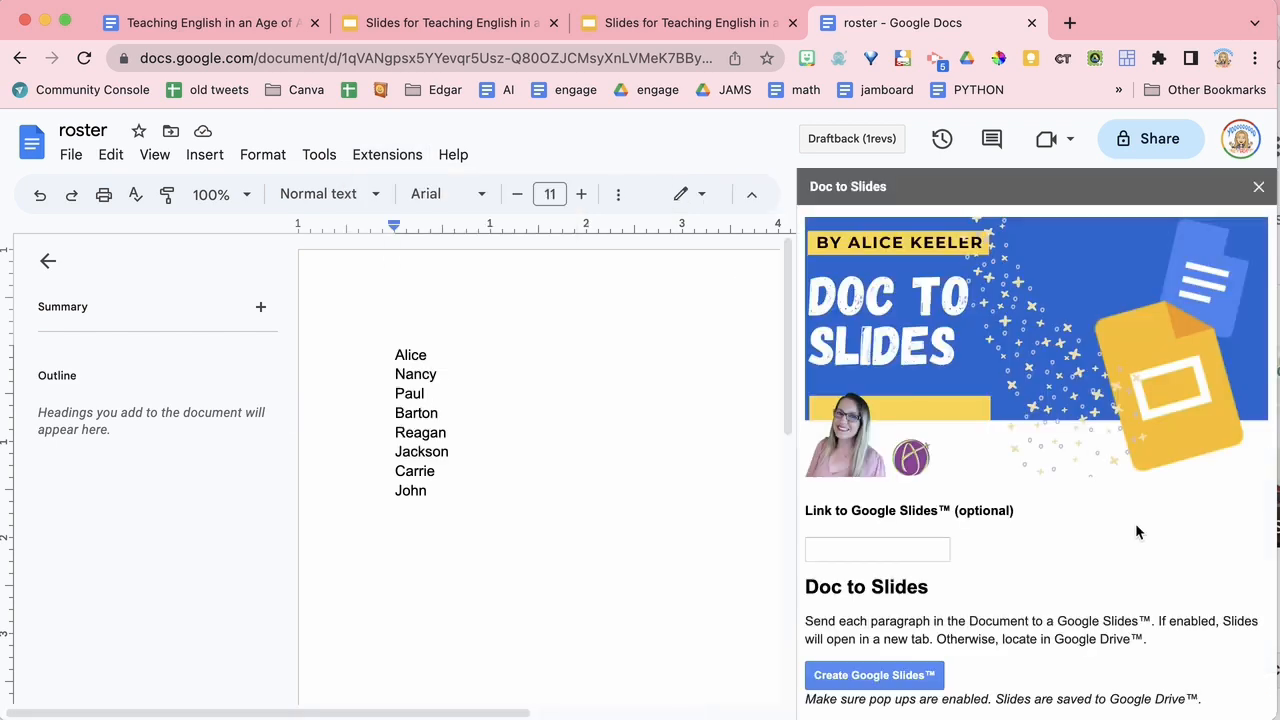
{"action": "scroll", "scroll_direction": "down", "scroll_amount": 3}
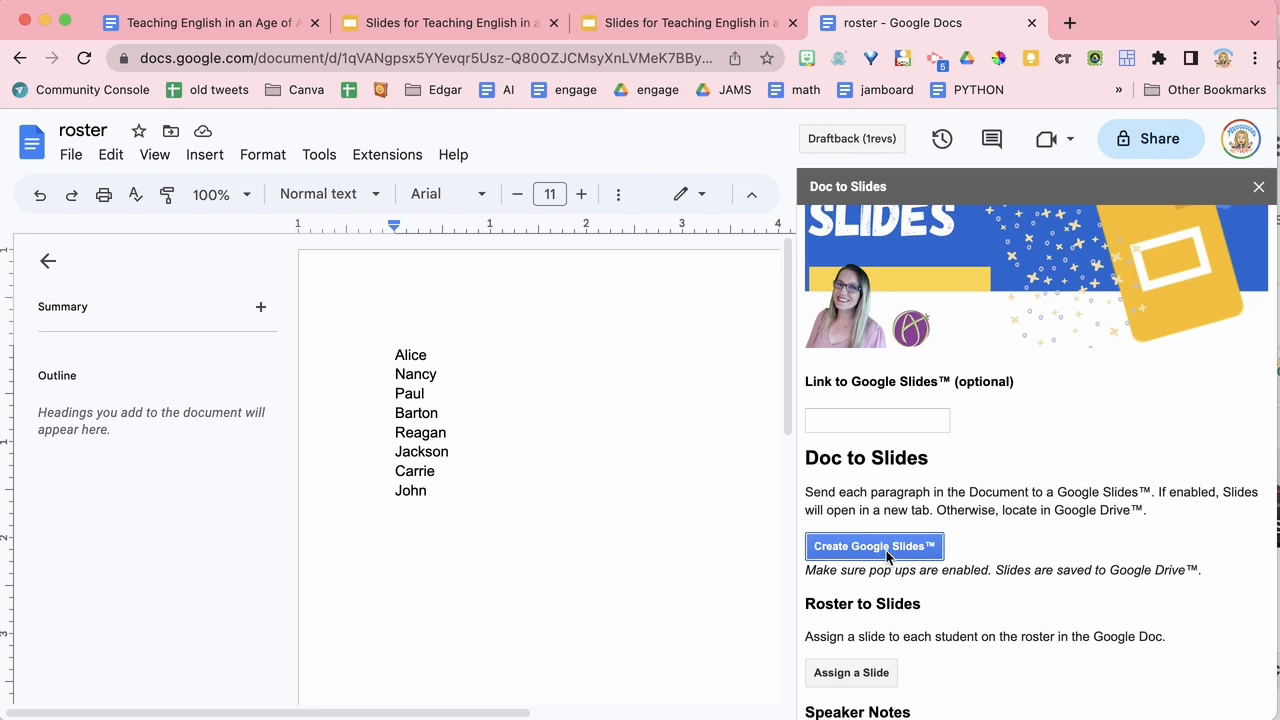
{"action": "left_click", "coordinate": [872, 546]}
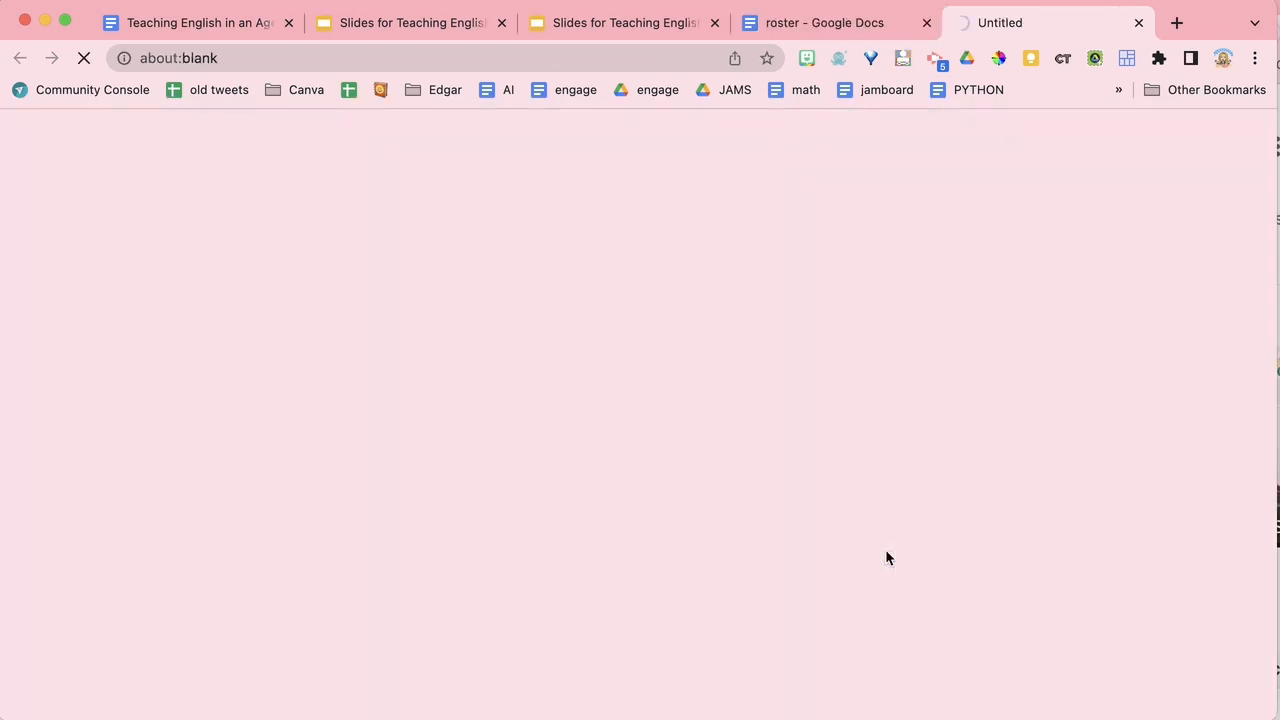
Step: Browse the 'Slides for roster' deck's name slides (Alice, Barton), then return to the roster document
{"action": "left_click", "coordinate": [1044, 22]}
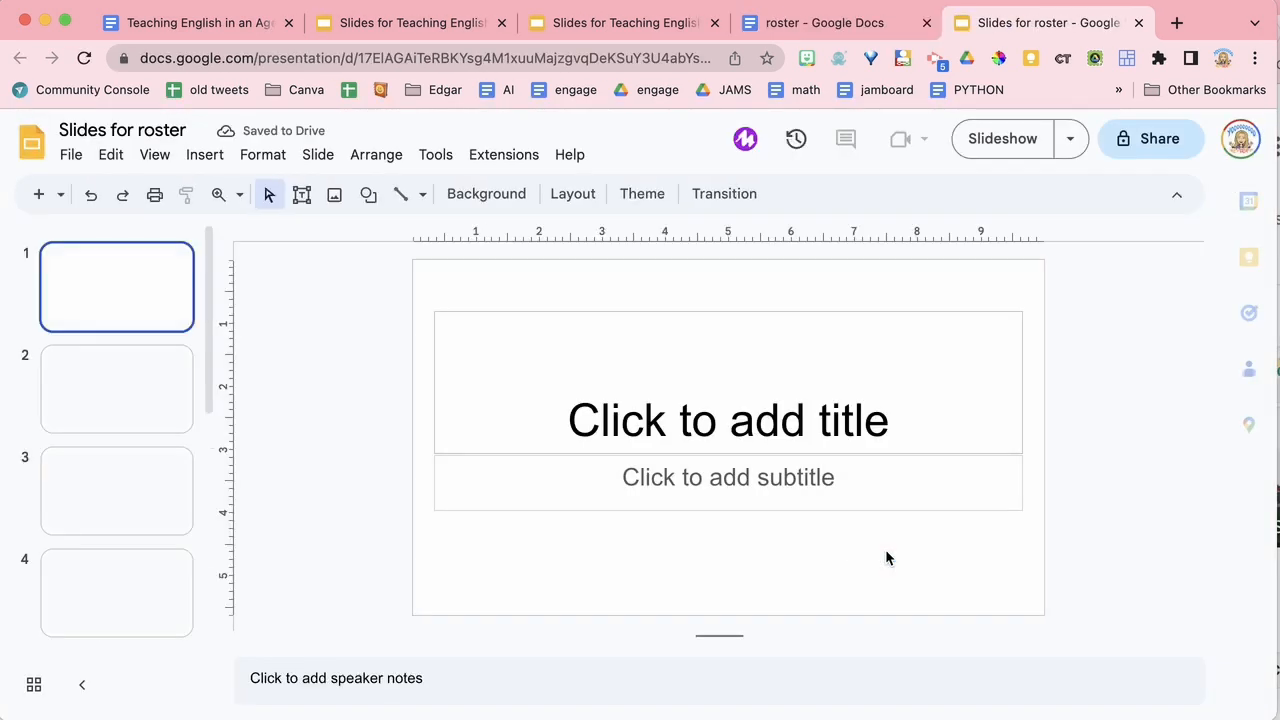
{"action": "left_click", "coordinate": [116, 388]}
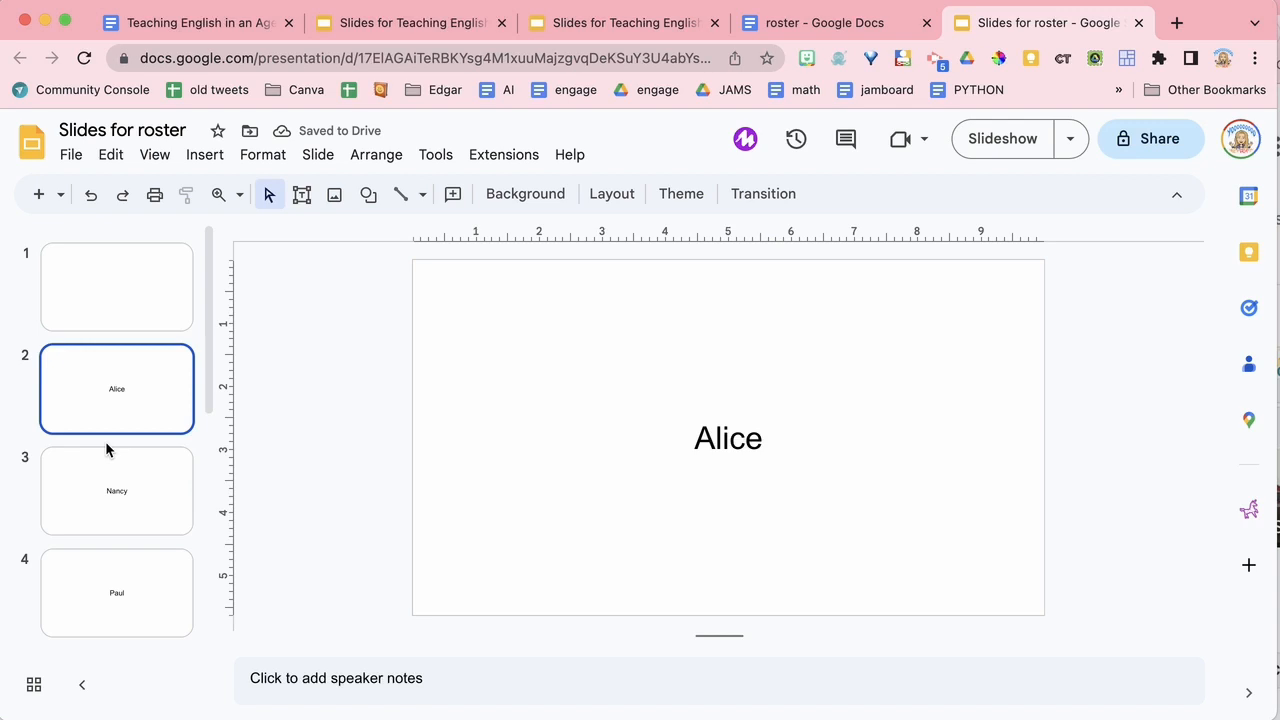
{"action": "scroll", "scroll_direction": "down", "scroll_amount": 3}
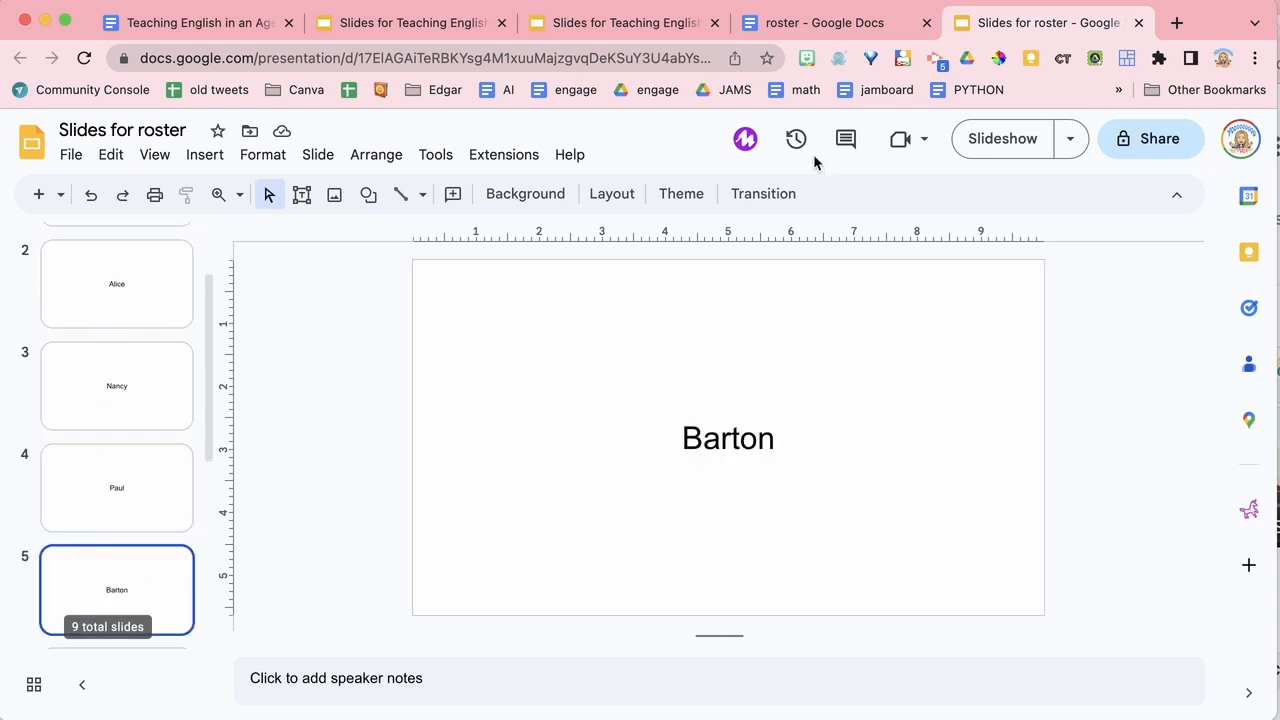
{"action": "left_click", "coordinate": [824, 22]}
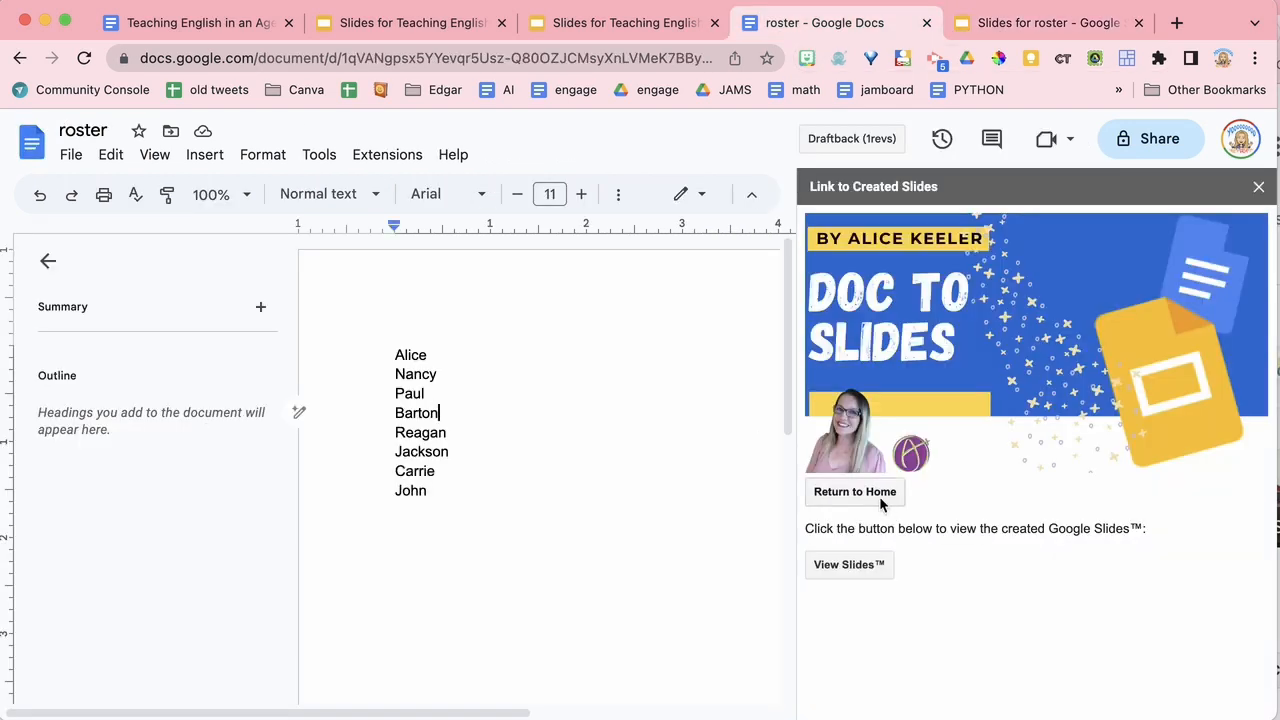
Step: Run the add-on's Assign a Slide option for each roster student, then return to the roster
{"action": "left_click", "coordinate": [854, 492]}
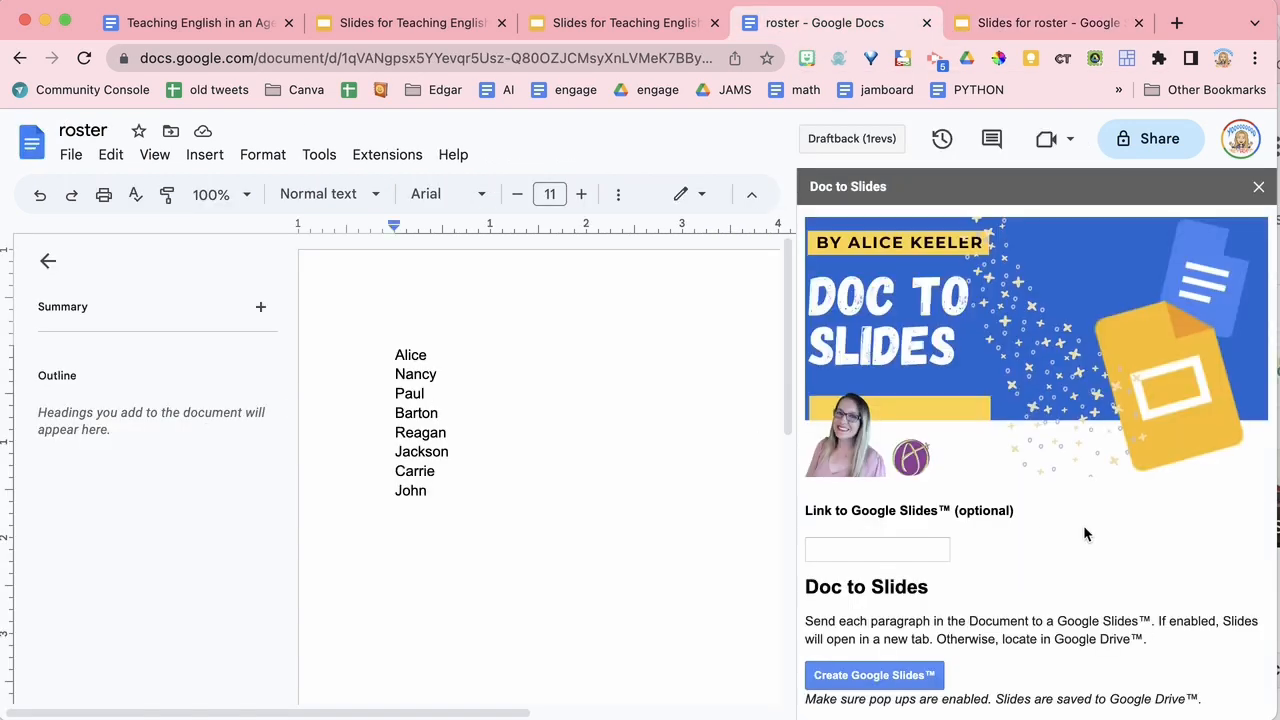
{"action": "scroll", "scroll_direction": "down", "scroll_amount": 3}
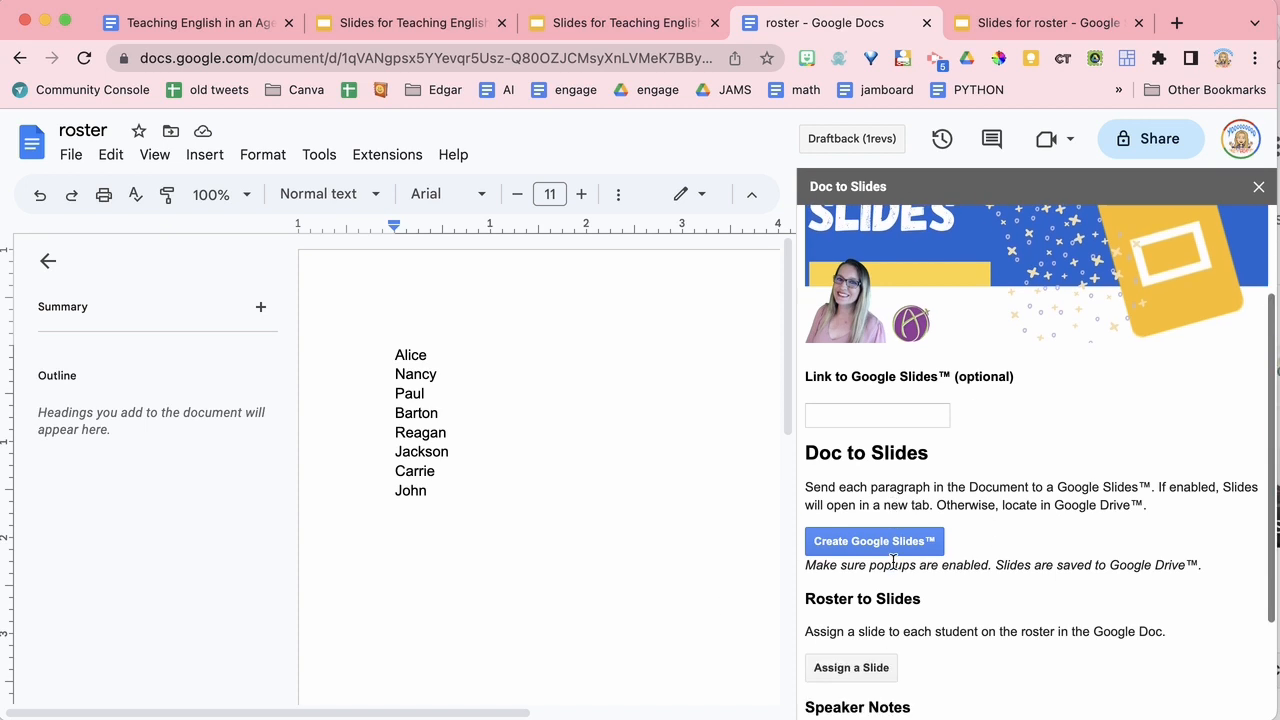
{"action": "scroll", "scroll_direction": "down", "scroll_amount": 3}
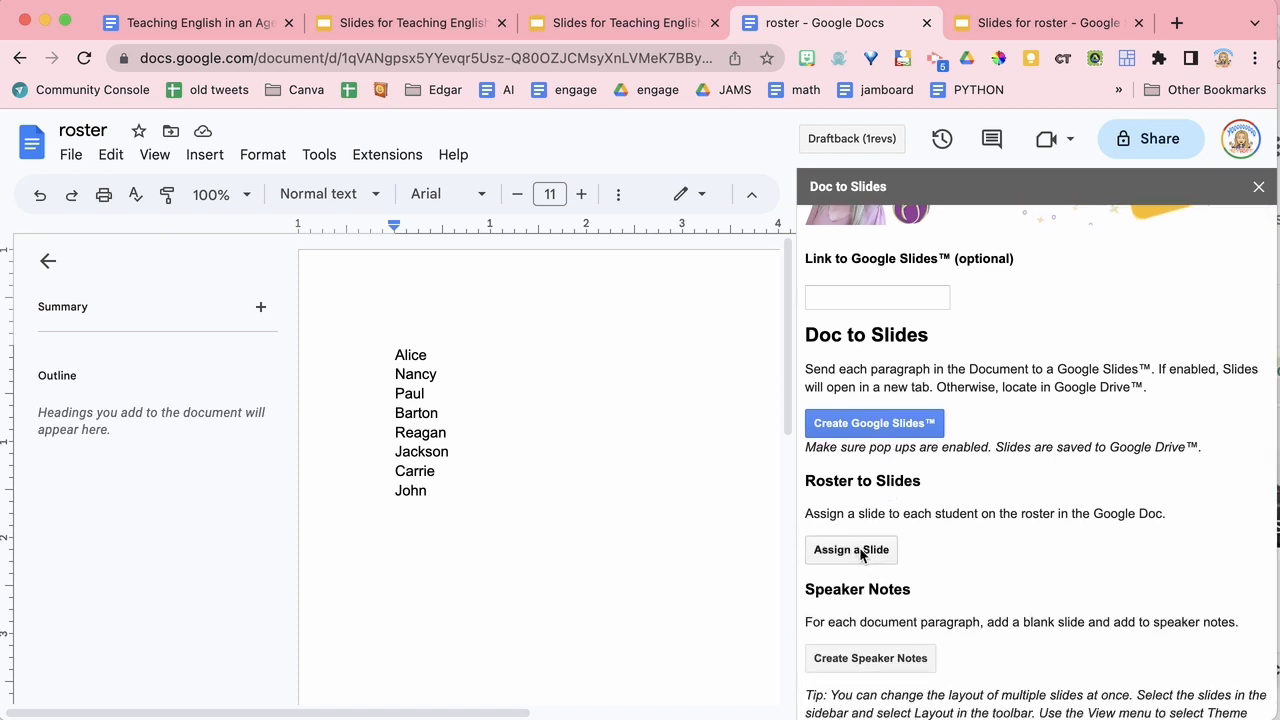
{"action": "left_click", "coordinate": [852, 548]}
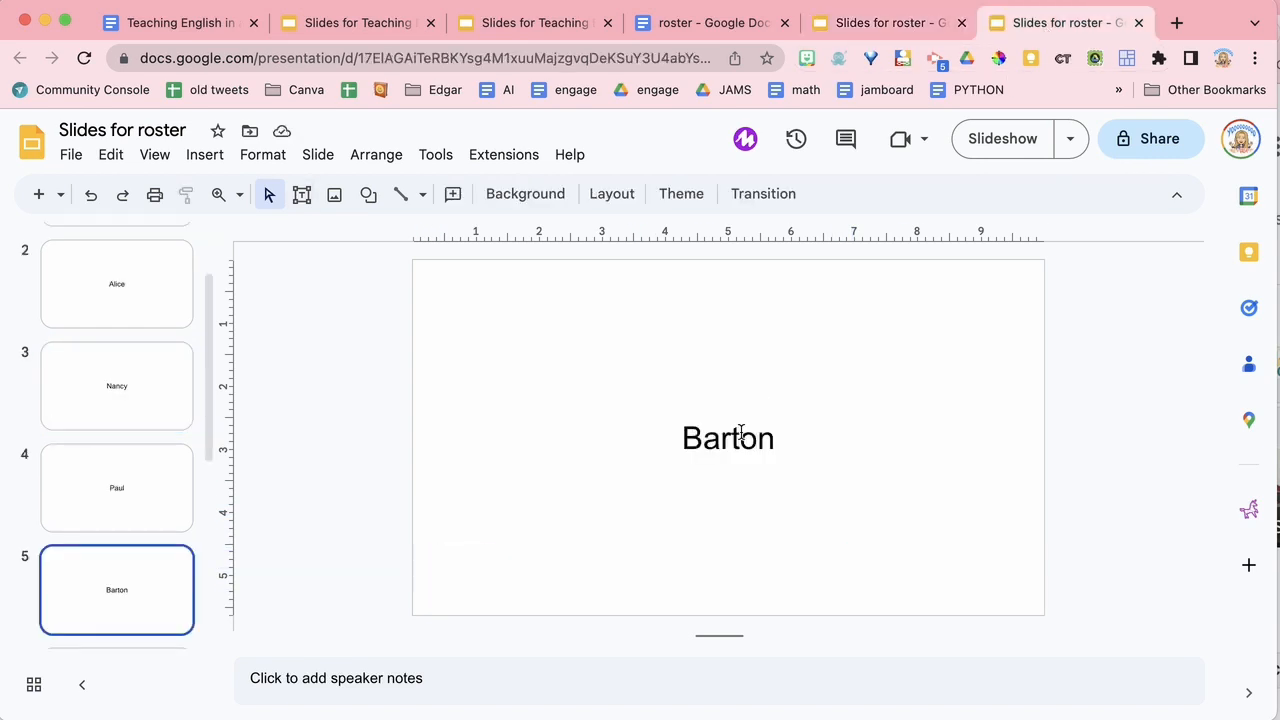
{"action": "left_click", "coordinate": [712, 22]}
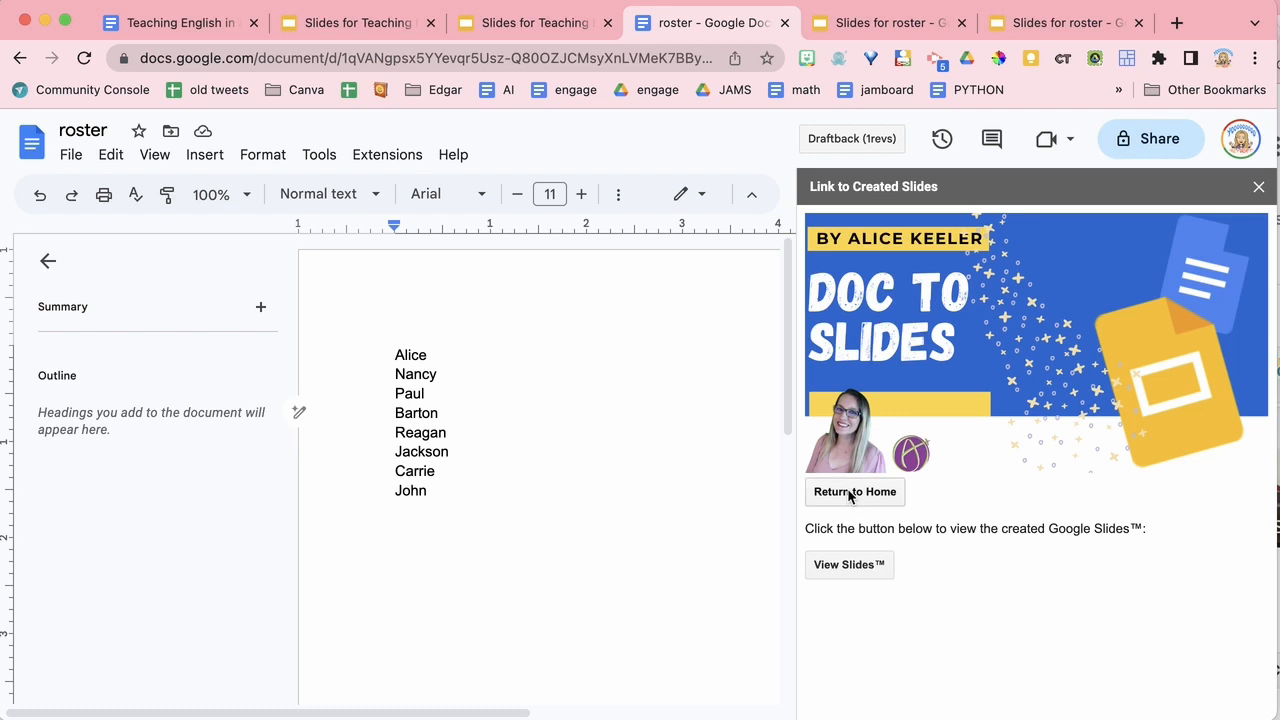
Step: Create blank slides with each roster name in the speaker notes and view the new deck
{"action": "left_click", "coordinate": [854, 492]}
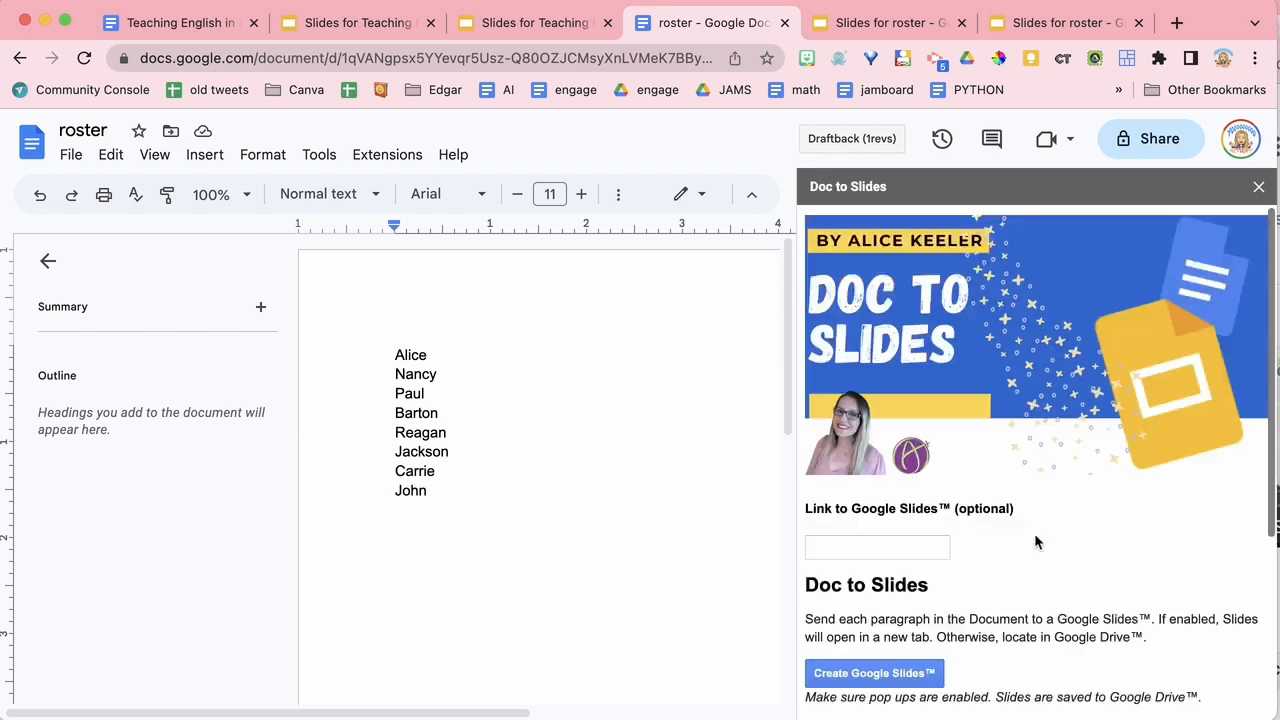
{"action": "scroll", "scroll_direction": "down", "scroll_amount": 3}
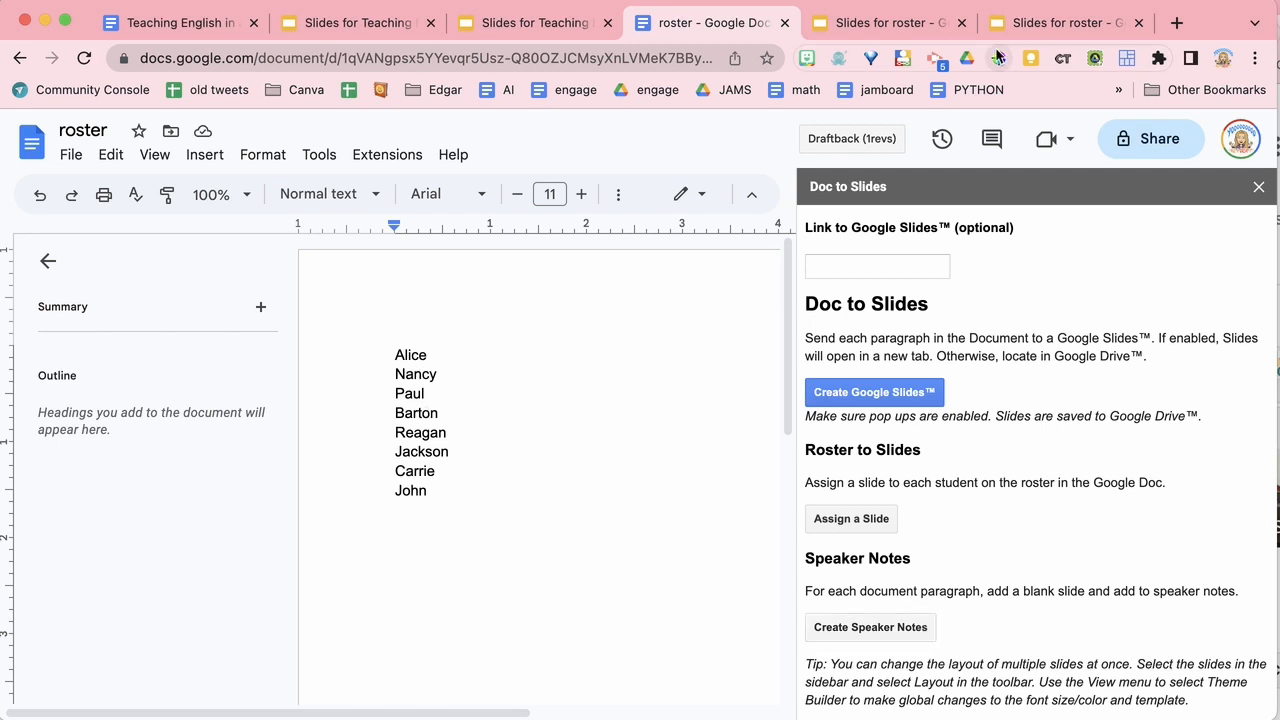
{"action": "left_click", "coordinate": [872, 390]}
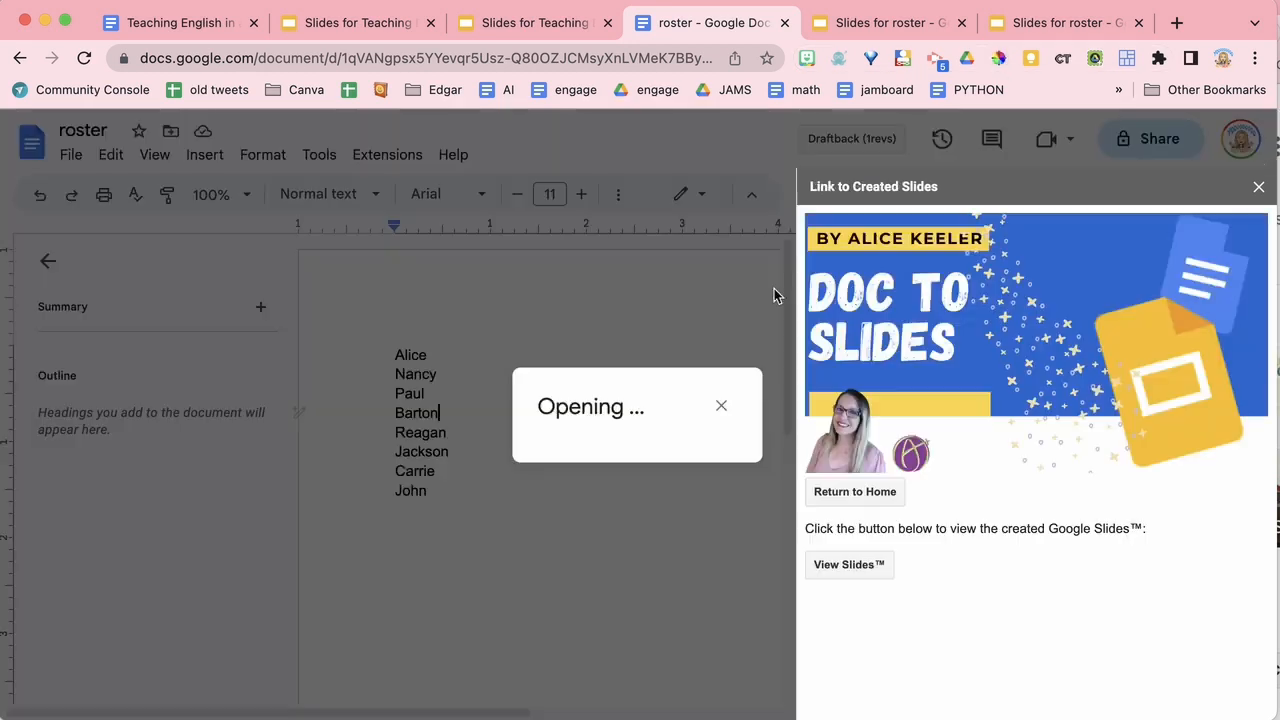
{"action": "left_click", "coordinate": [848, 564]}
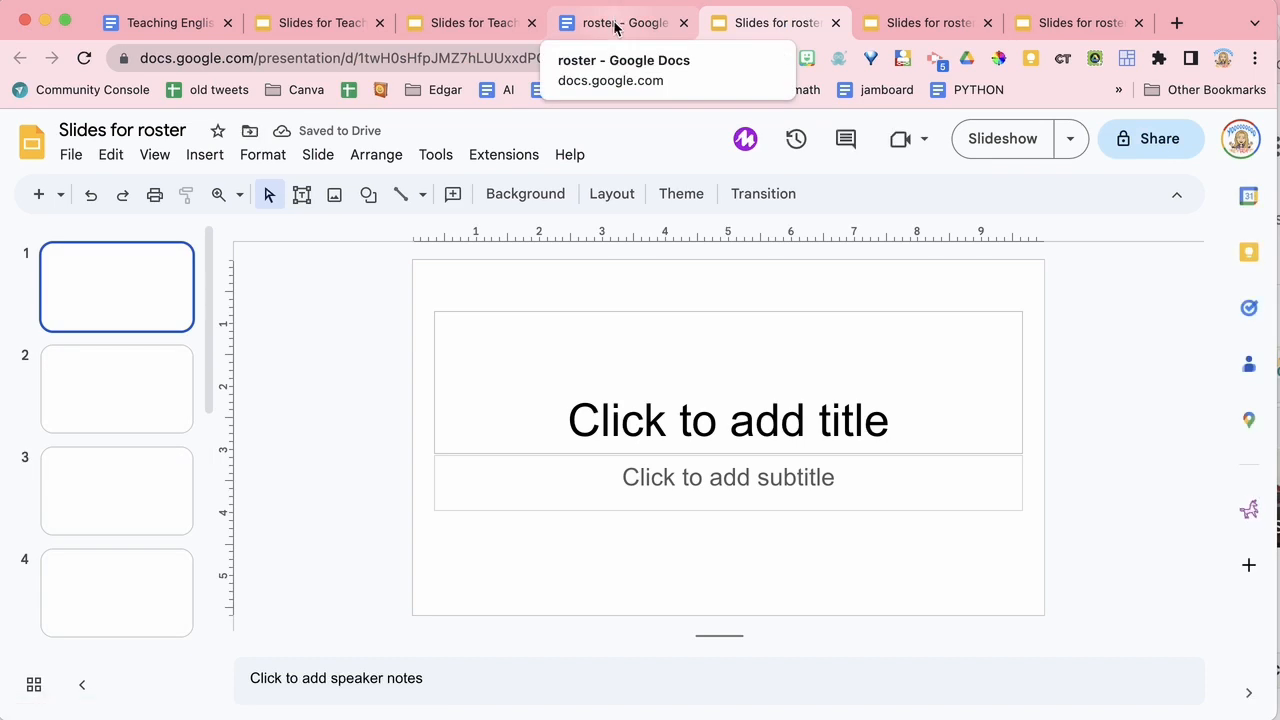
Step: Reopen the speaker-notes deck and view slide 2 with Alice's name in its notes
{"action": "left_click", "coordinate": [622, 22]}
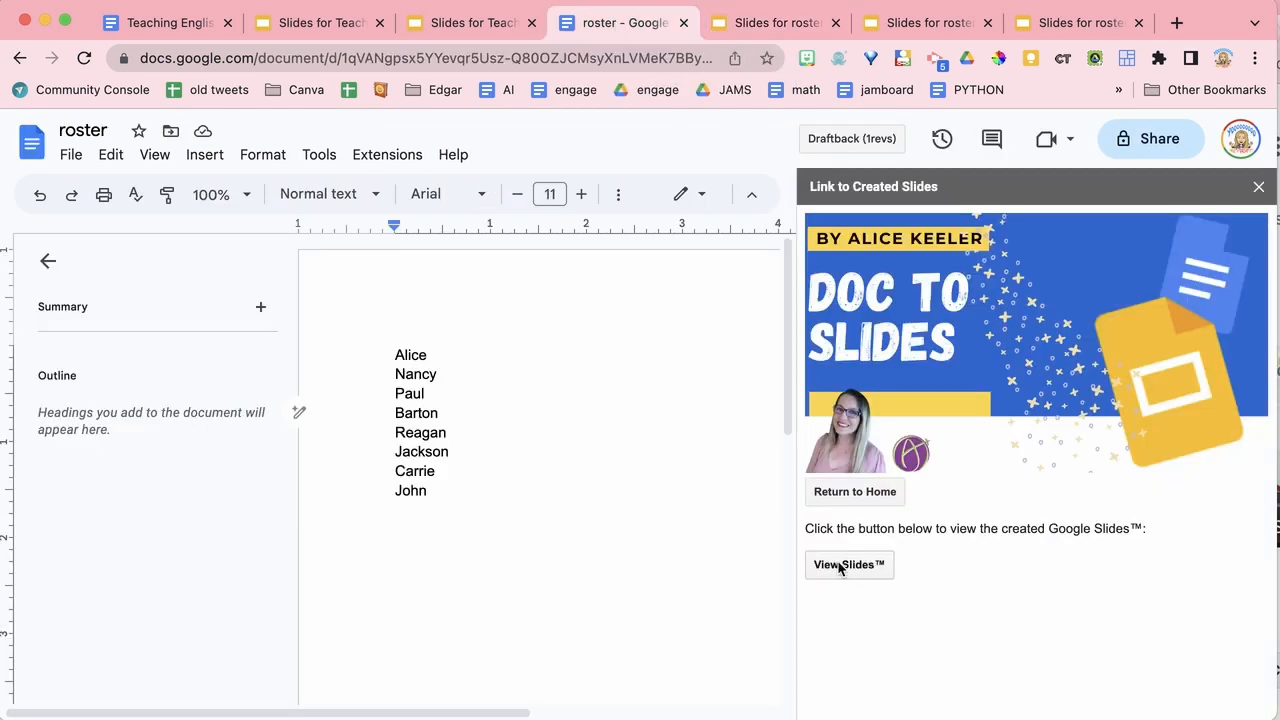
{"action": "left_click", "coordinate": [848, 564]}
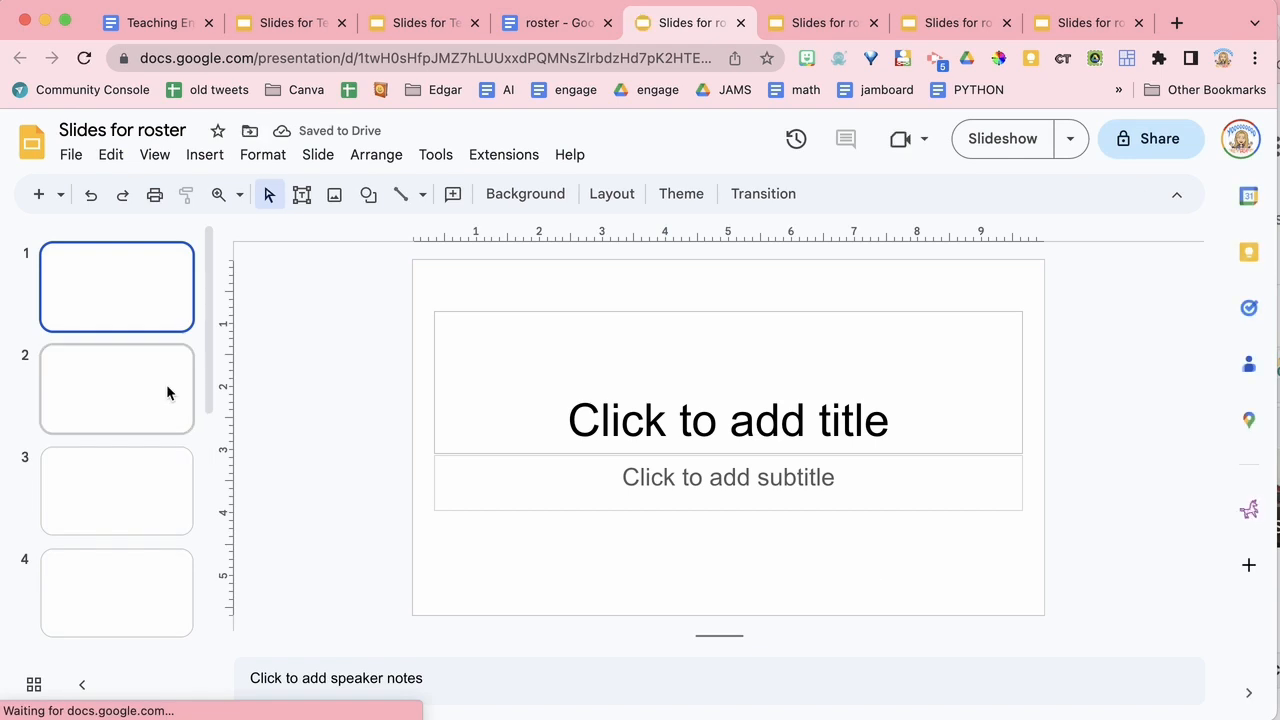
{"action": "left_click", "coordinate": [116, 388]}
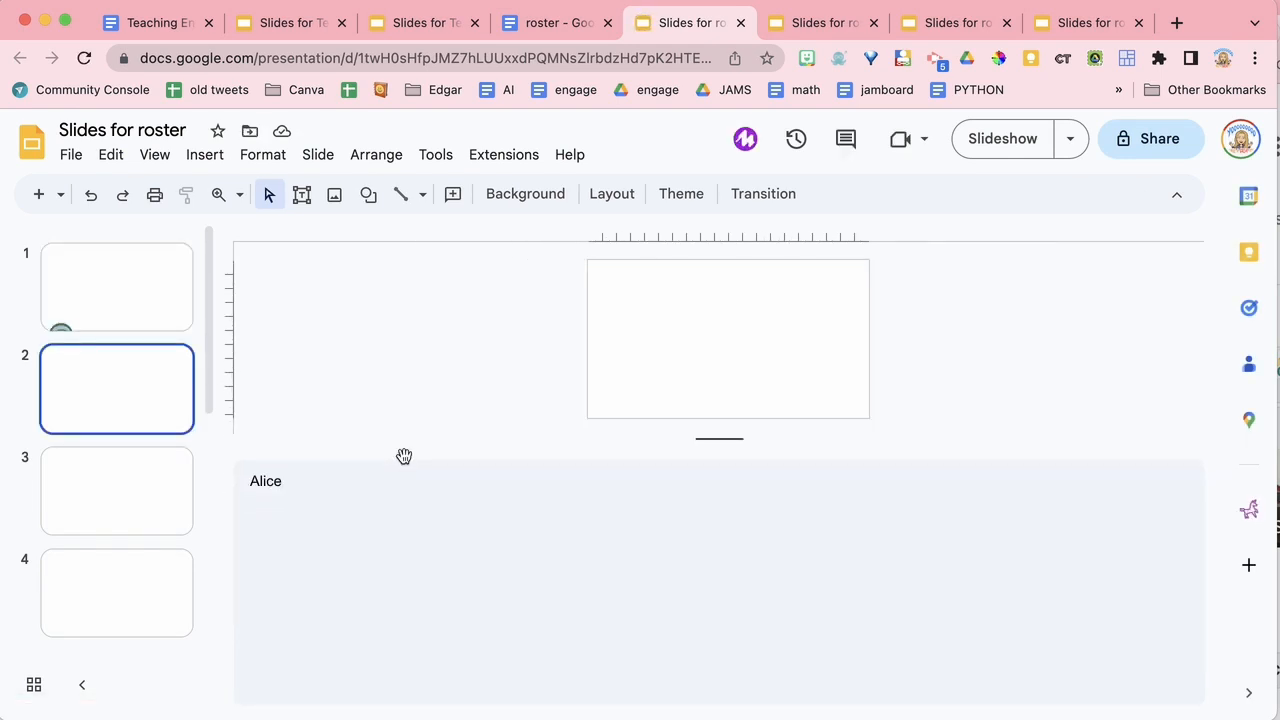